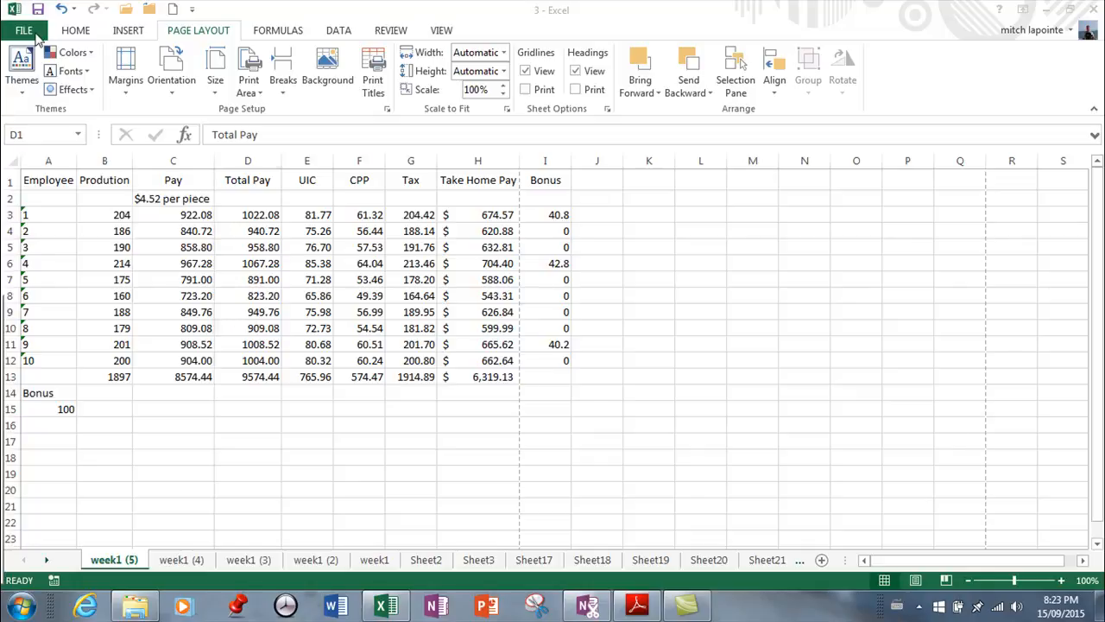
Step: Print-preview the payroll sheet and list the what-to-print options under Settings
left_click(23, 31)
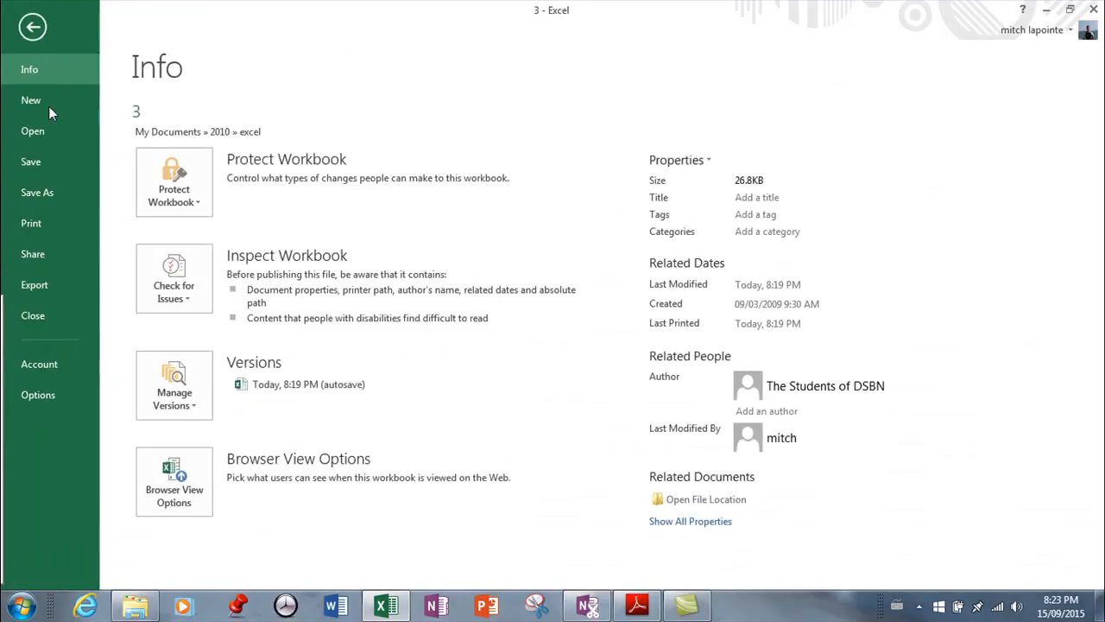
left_click(31, 223)
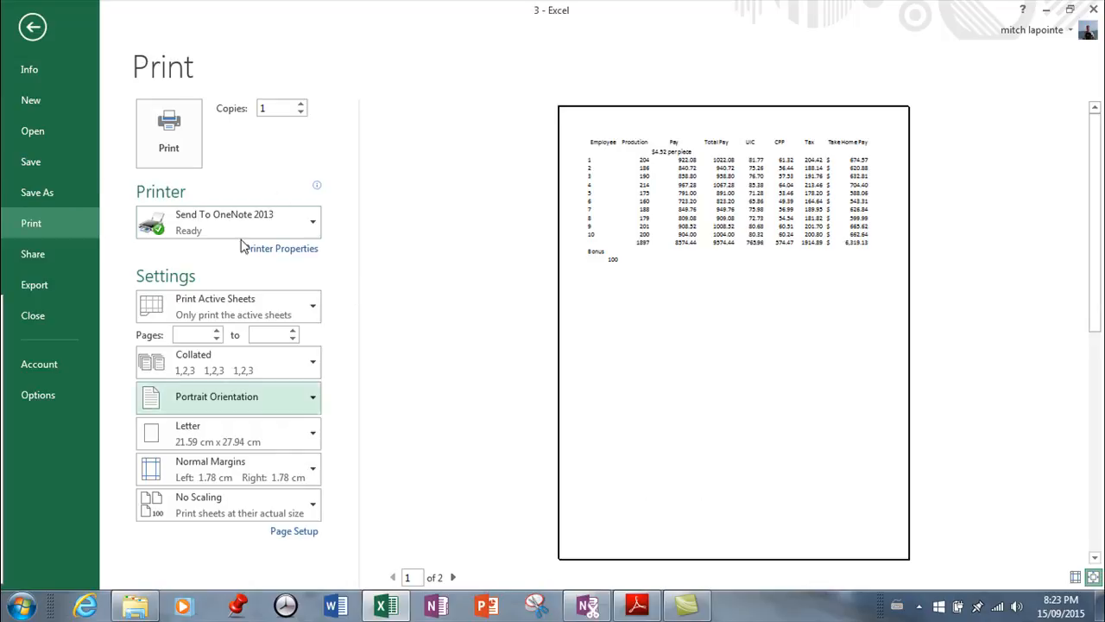
mouse_move(313, 107)
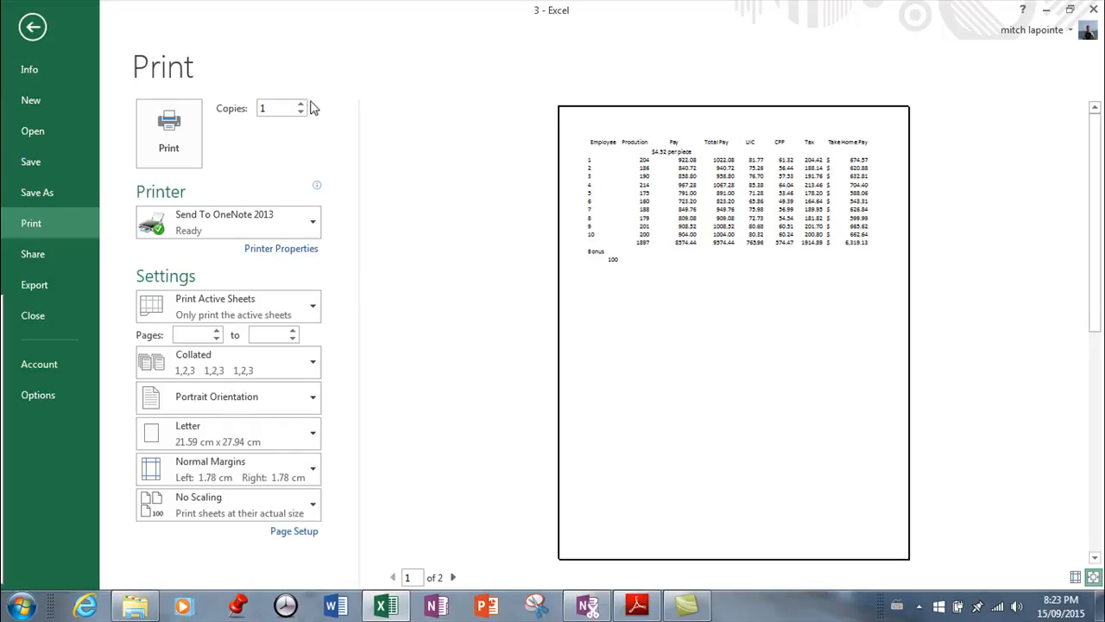
mouse_move(299, 93)
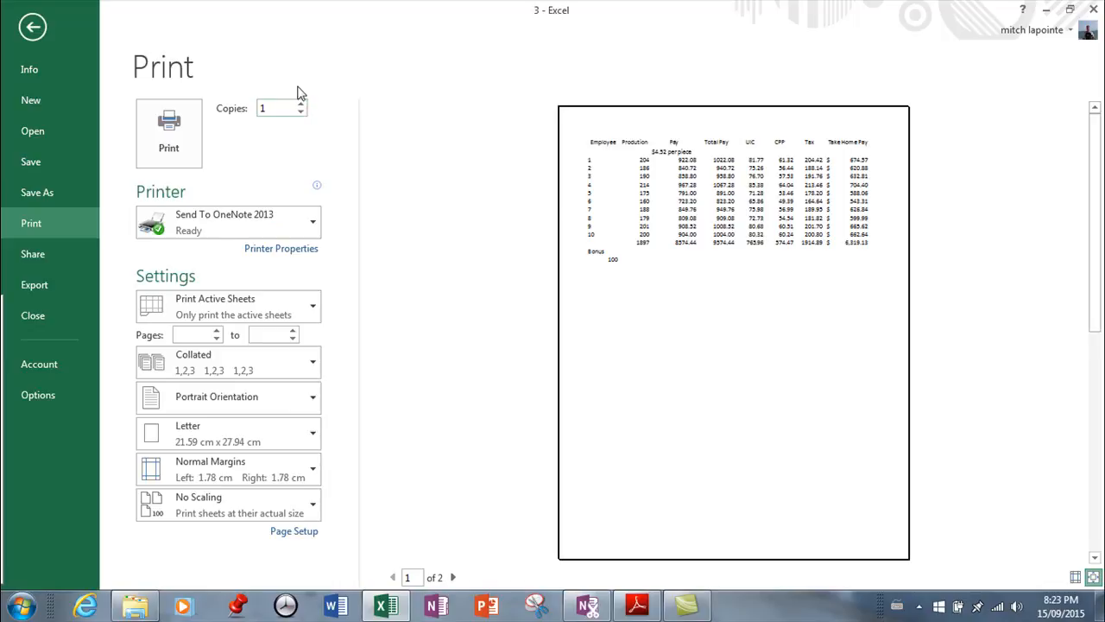
mouse_move(388, 308)
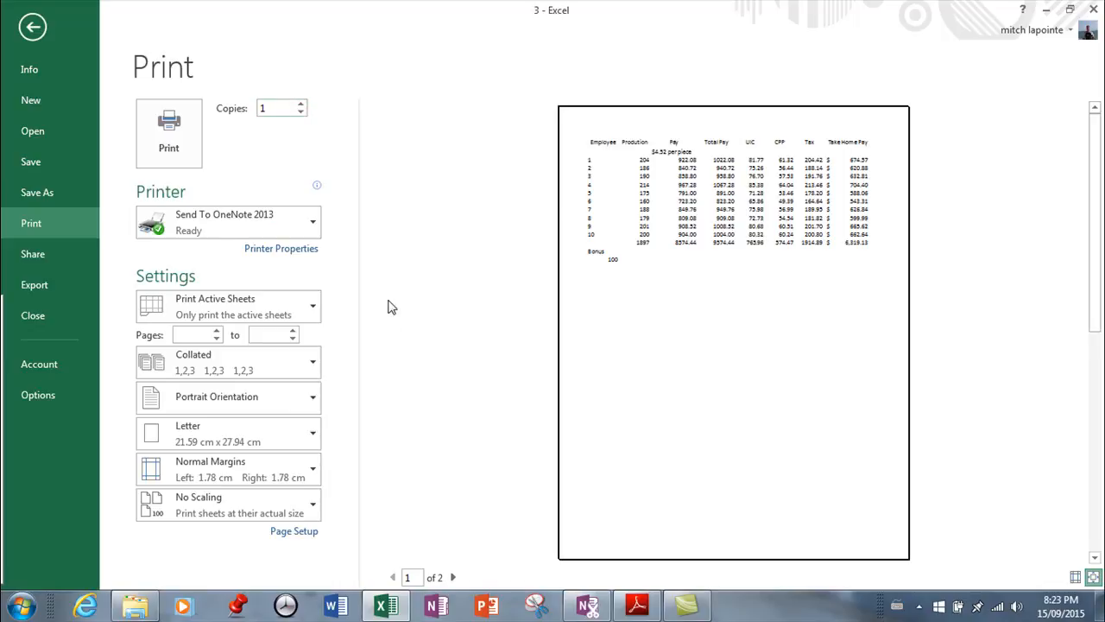
mouse_move(389, 314)
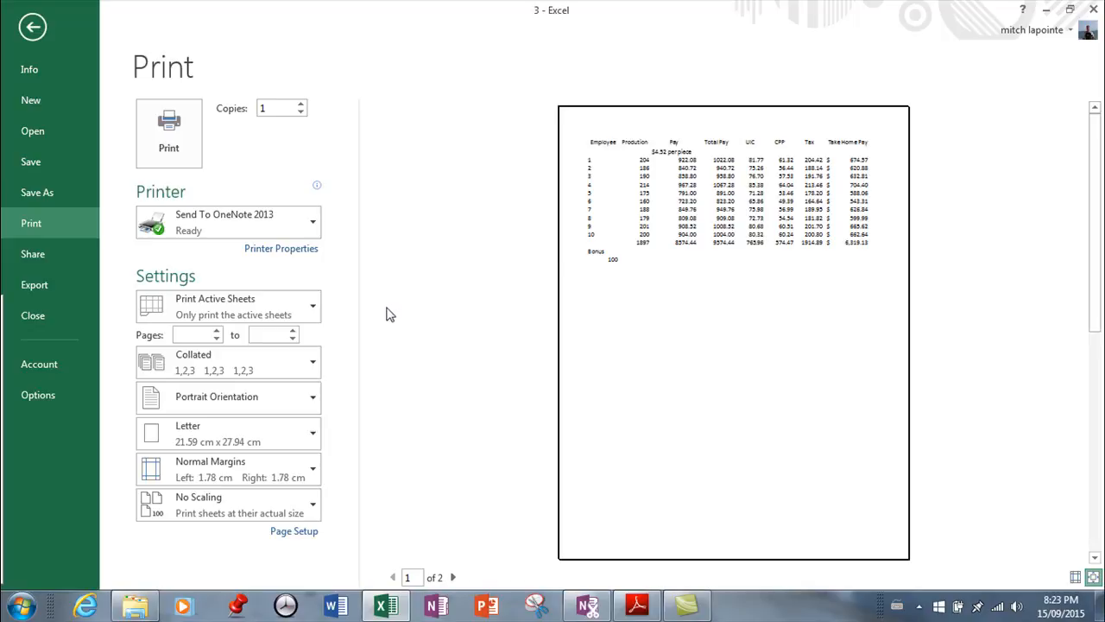
left_click(313, 305)
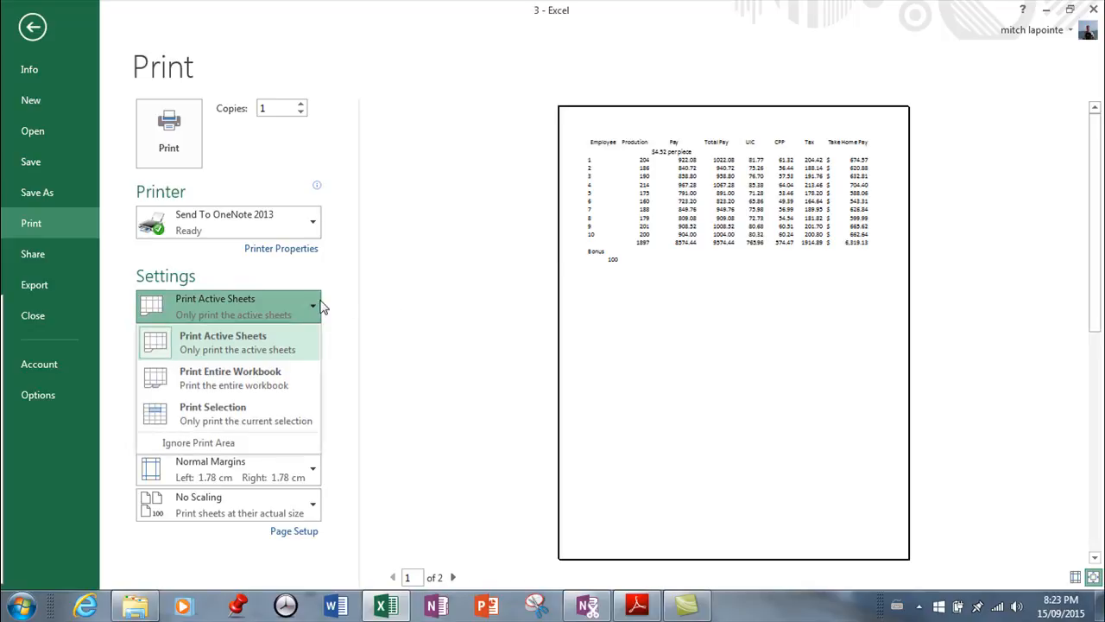
mouse_move(240, 384)
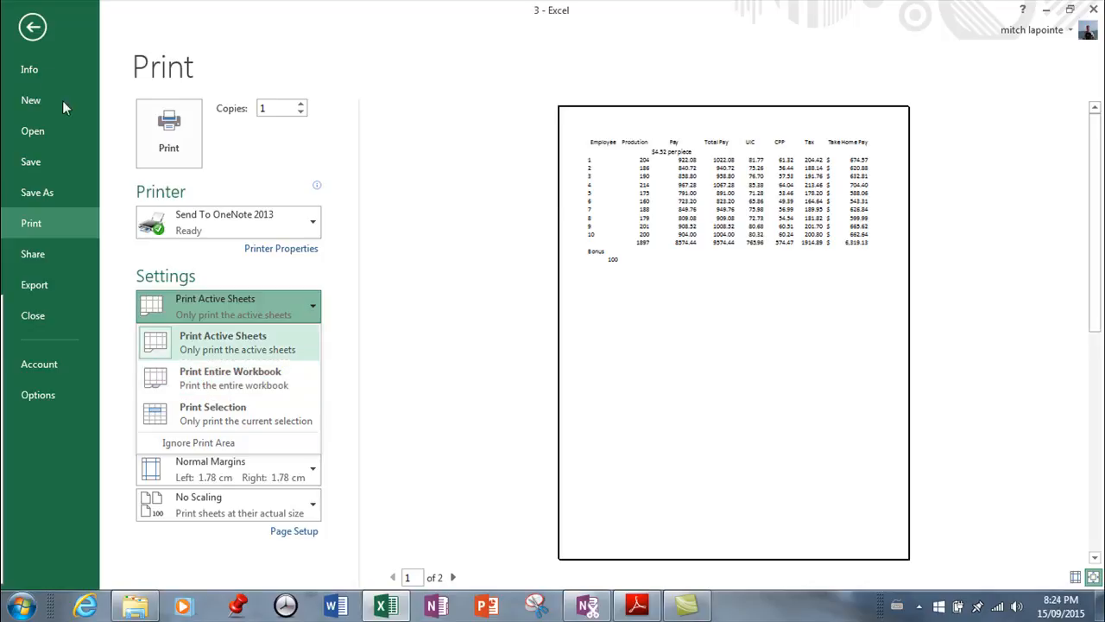
Step: Recheck the print preview, keep Print Active Sheets, and go back to the payroll worksheet
left_click(33, 26)
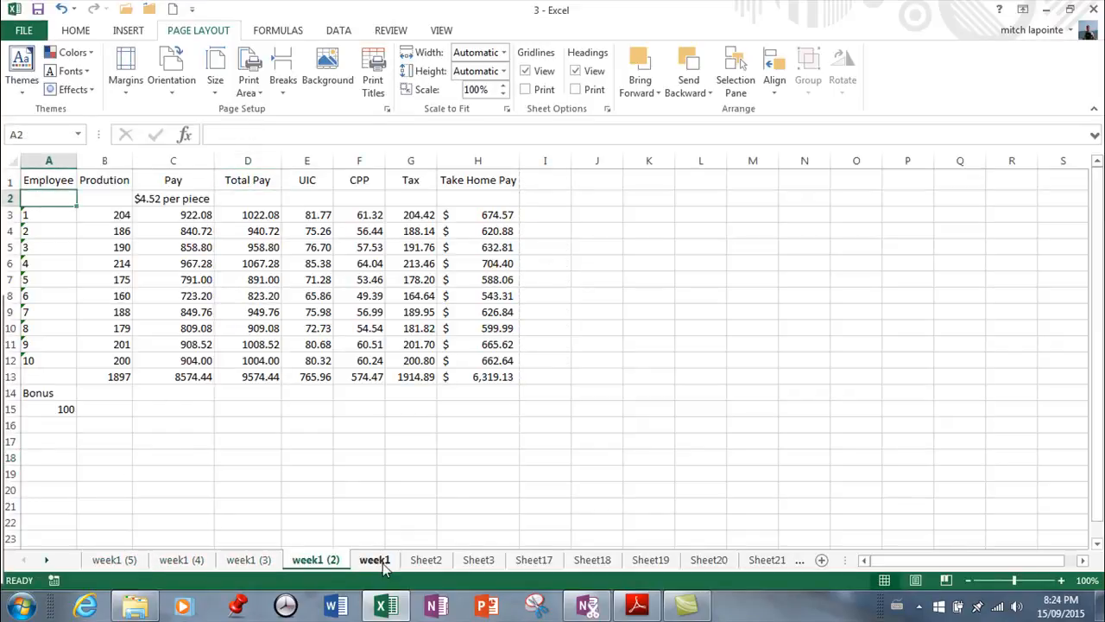
left_click(114, 560)
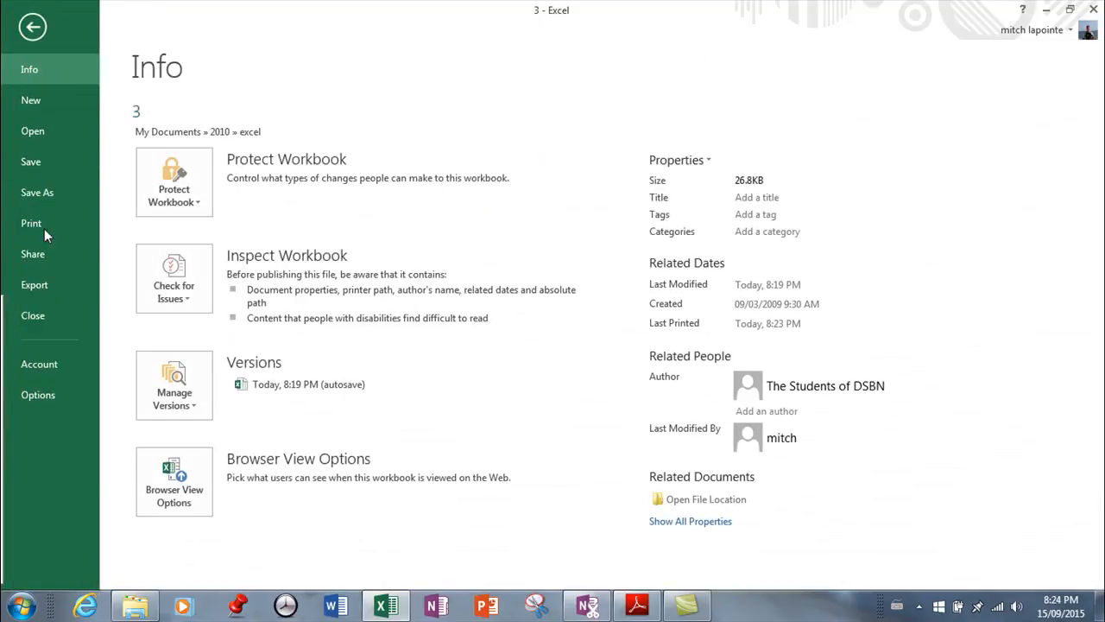
left_click(31, 222)
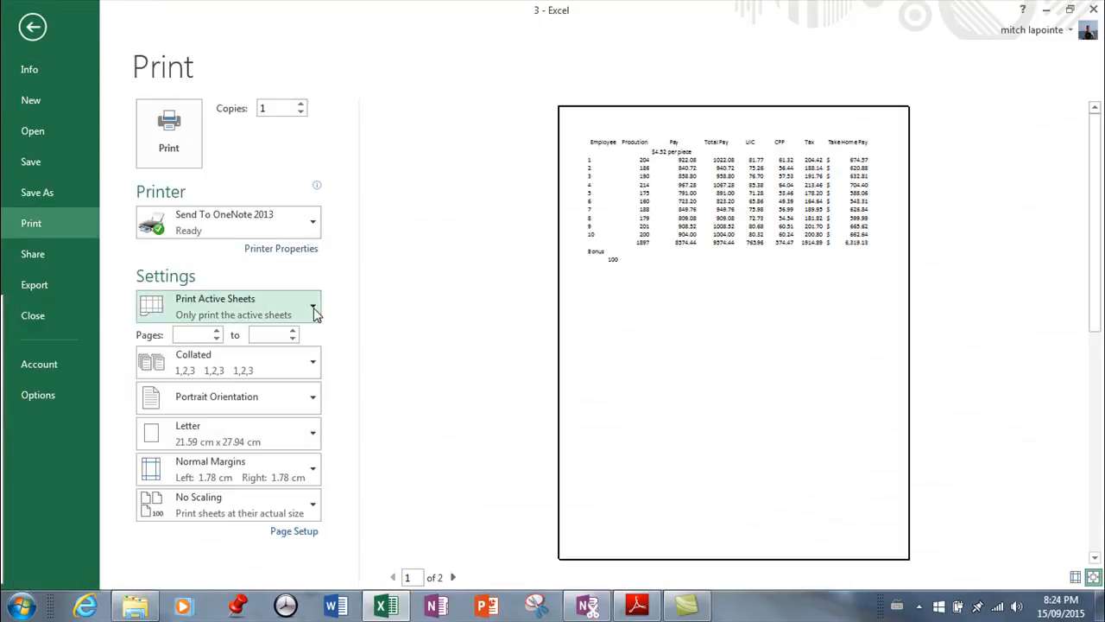
left_click(313, 306)
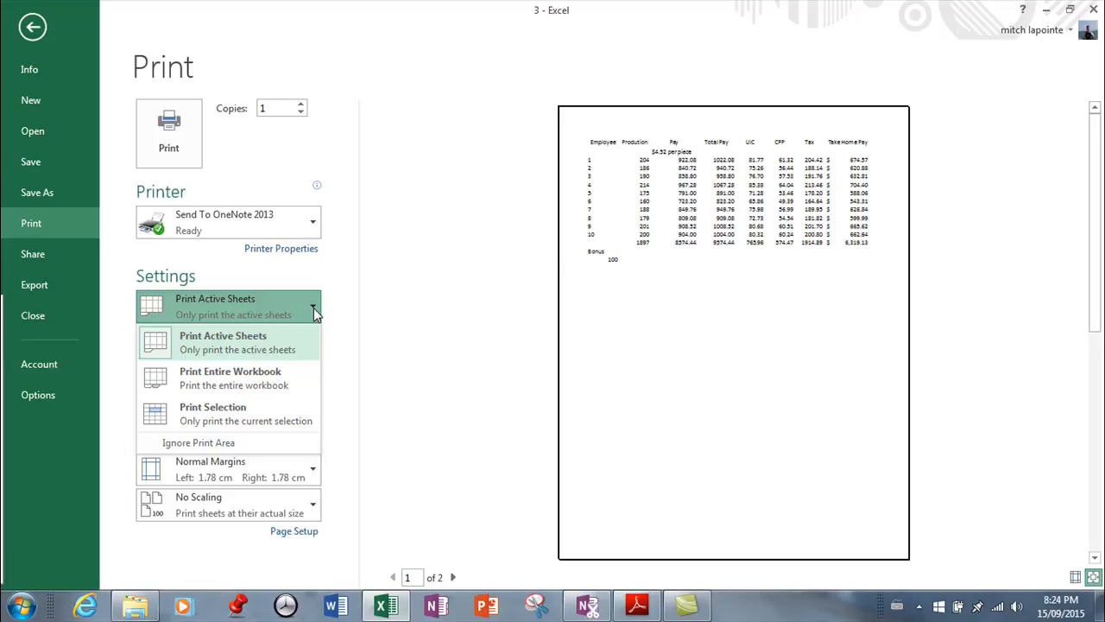
mouse_move(166, 348)
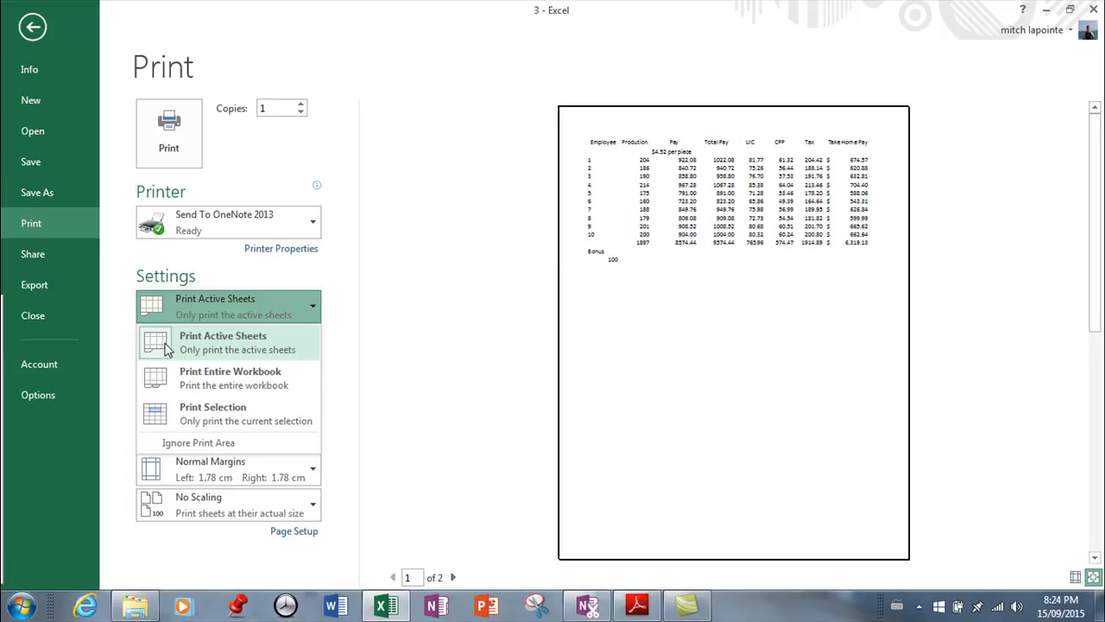
mouse_move(386, 605)
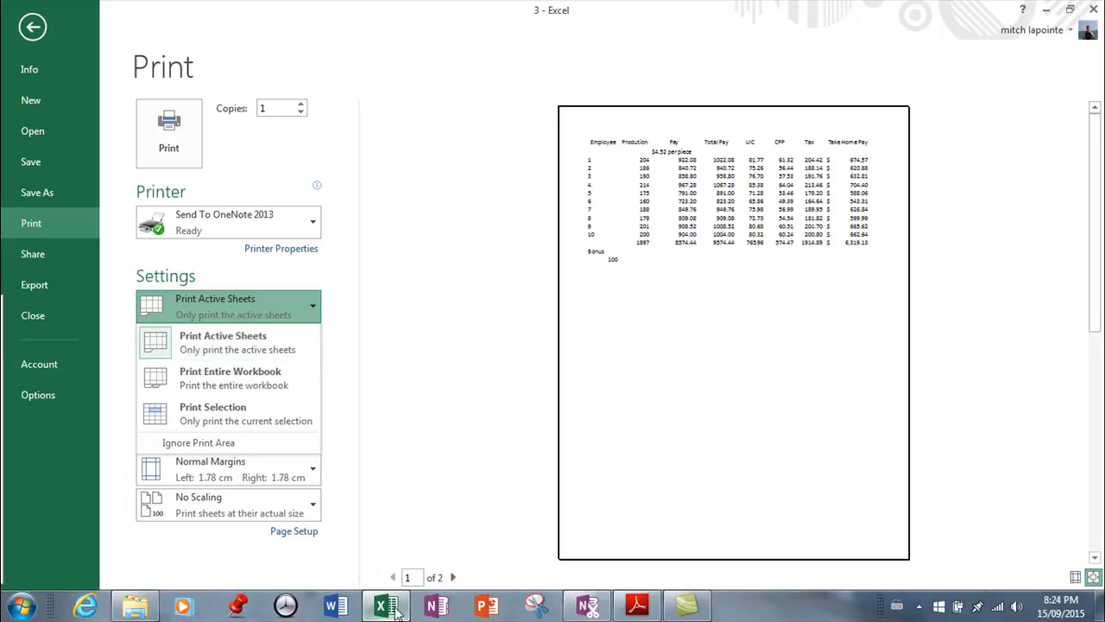
left_click(223, 342)
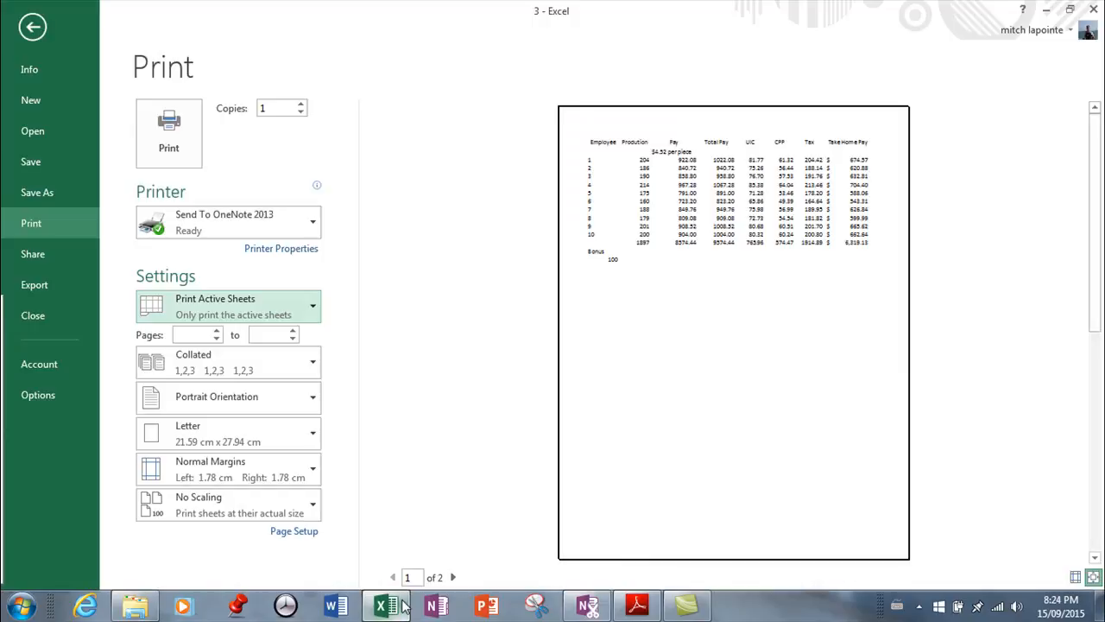
mouse_move(39, 86)
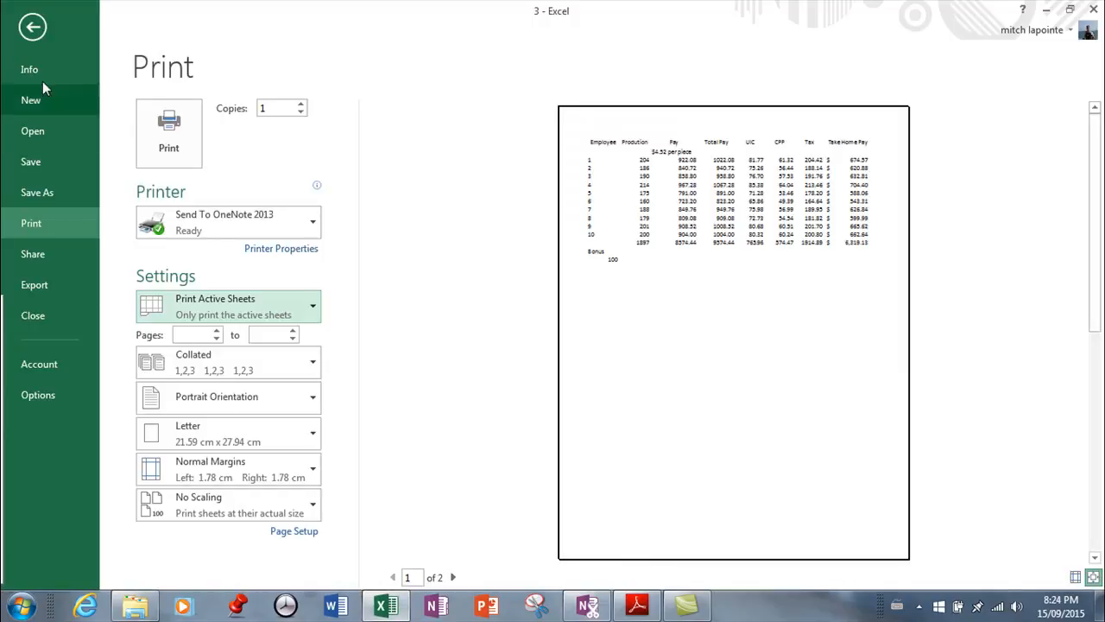
left_click(33, 27)
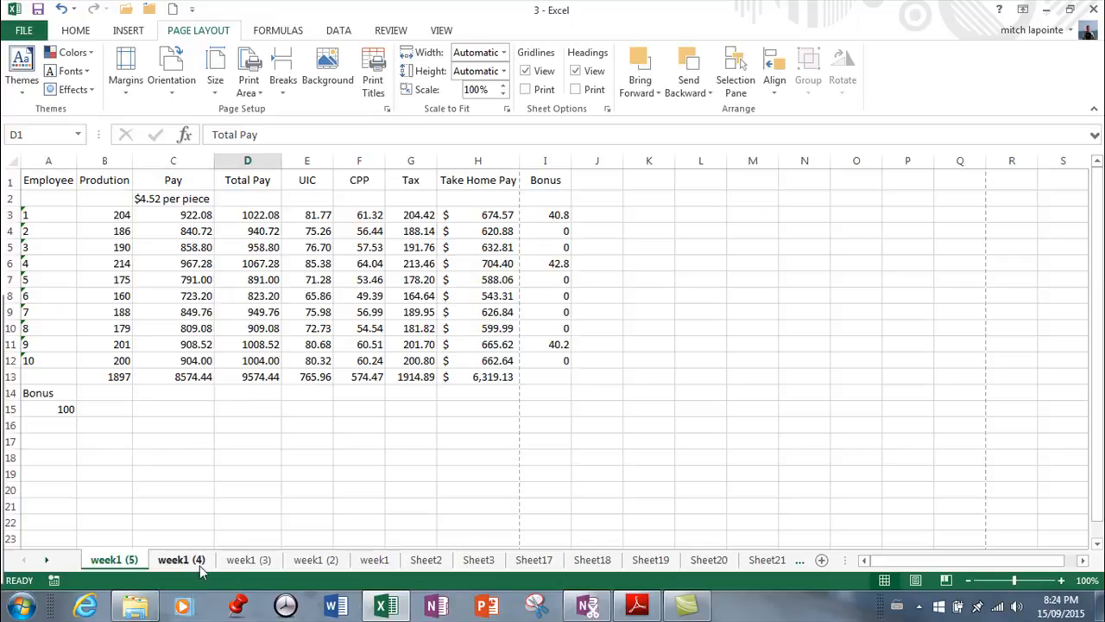
Step: Group week1 (5), week1 (3) and Sheet2, and preview them as three pages
left_click(249, 559)
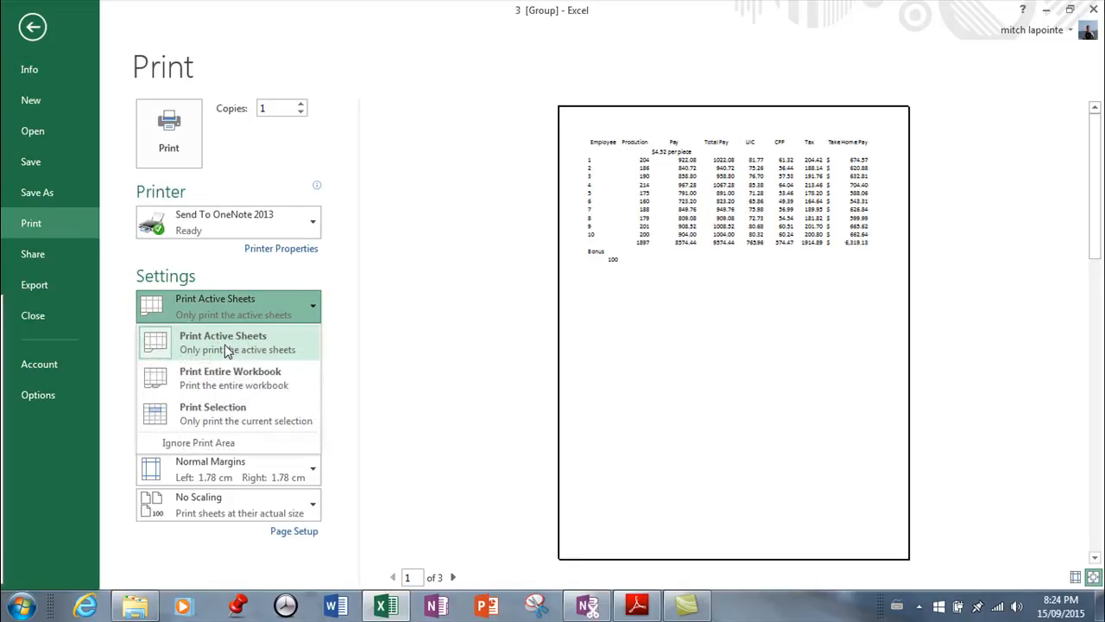
left_click(223, 335)
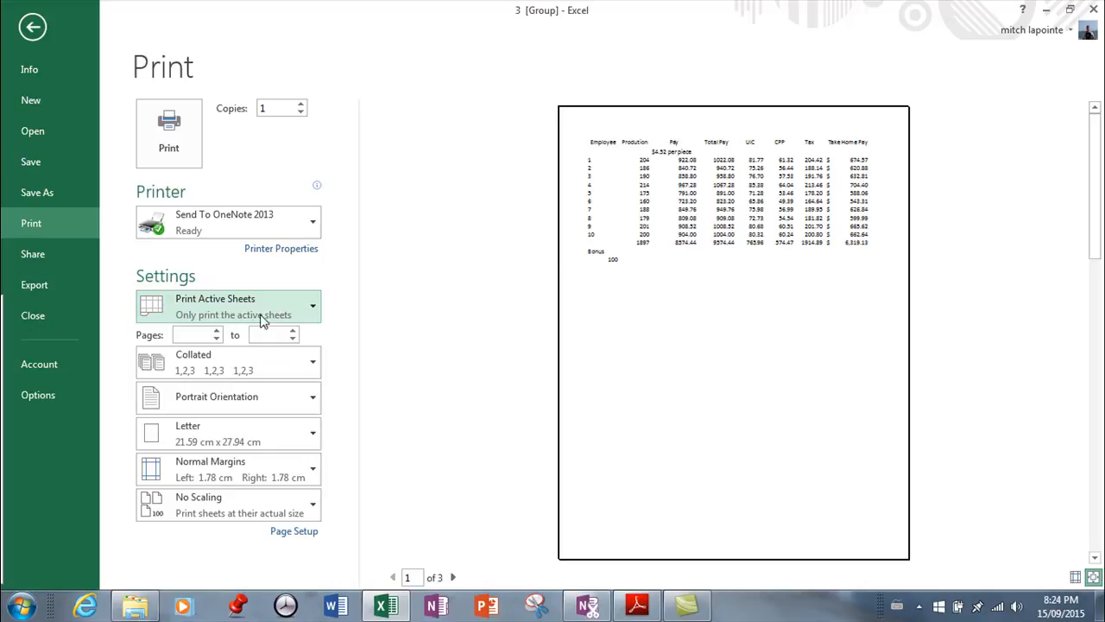
left_click(313, 306)
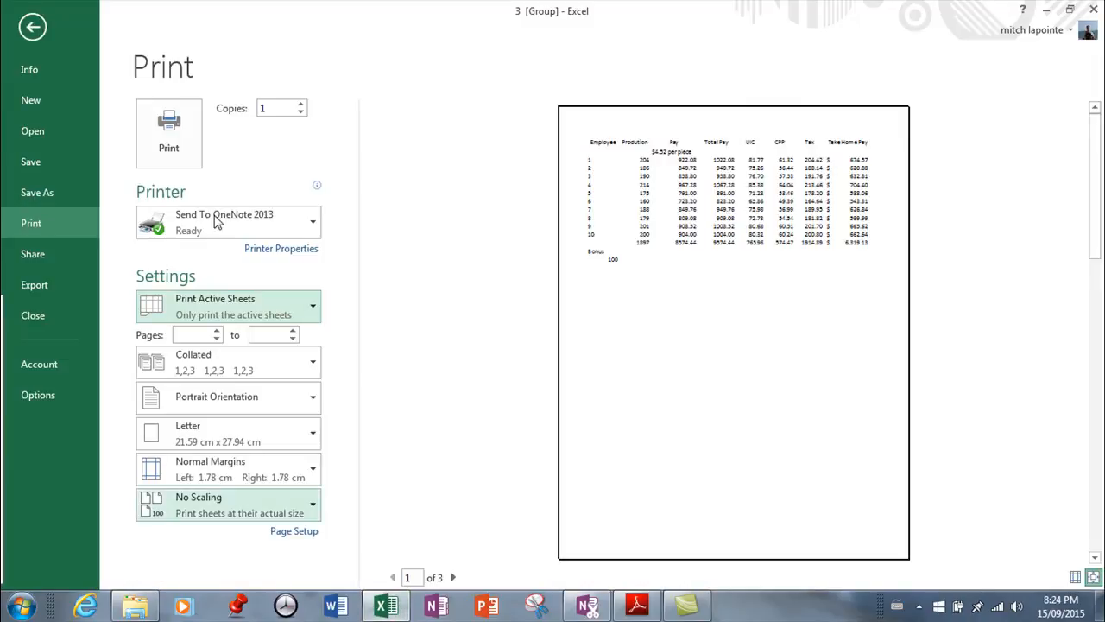
mouse_move(337, 314)
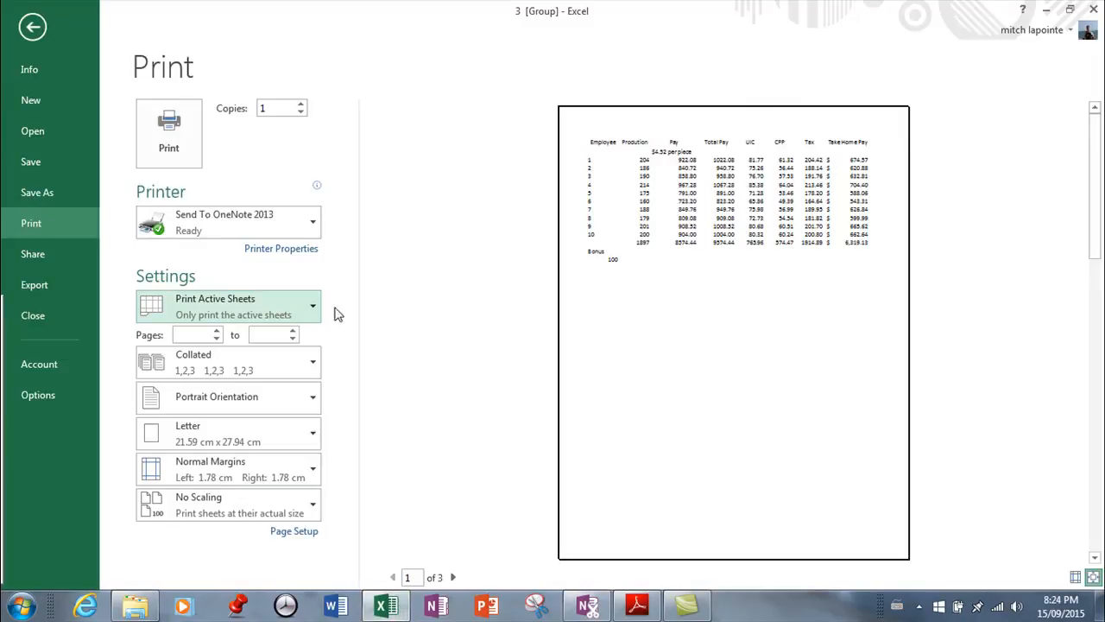
left_click(33, 27)
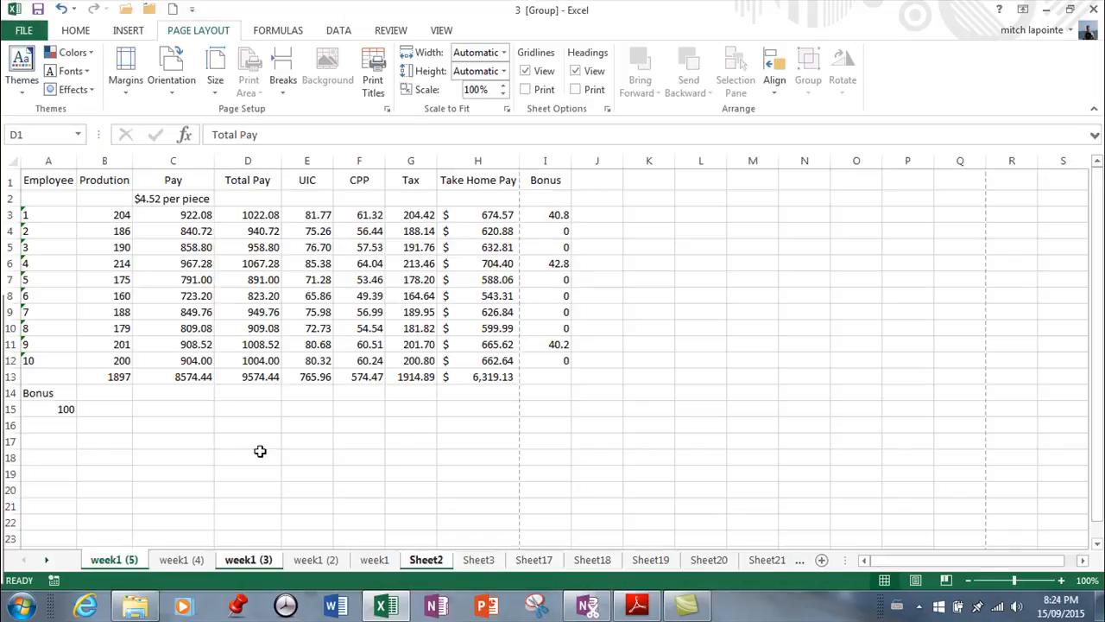
left_click(113, 560)
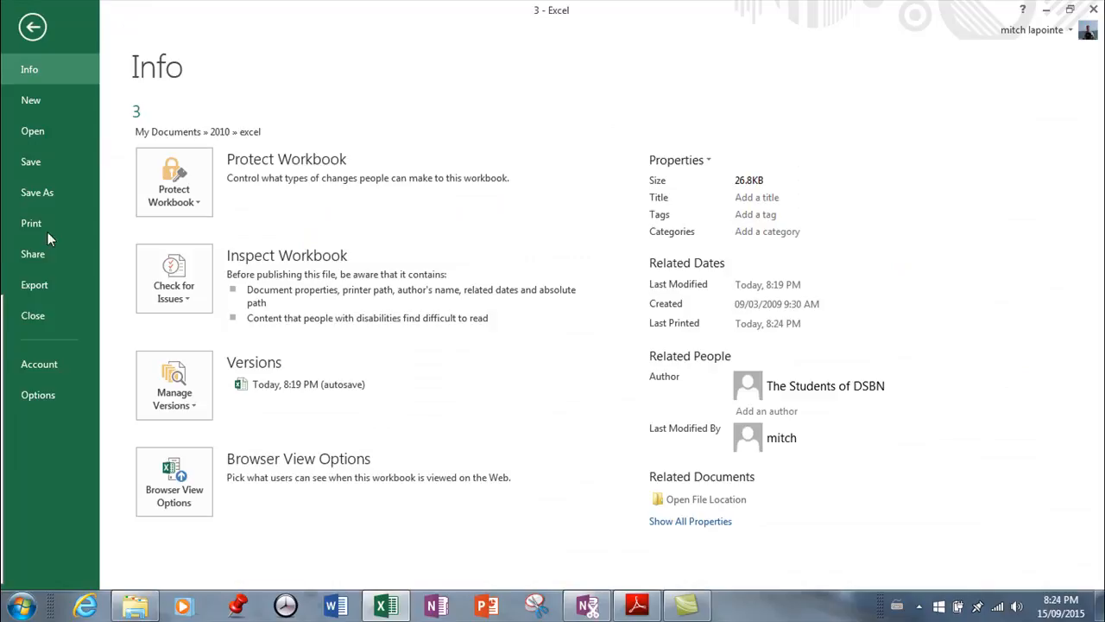
left_click(31, 223)
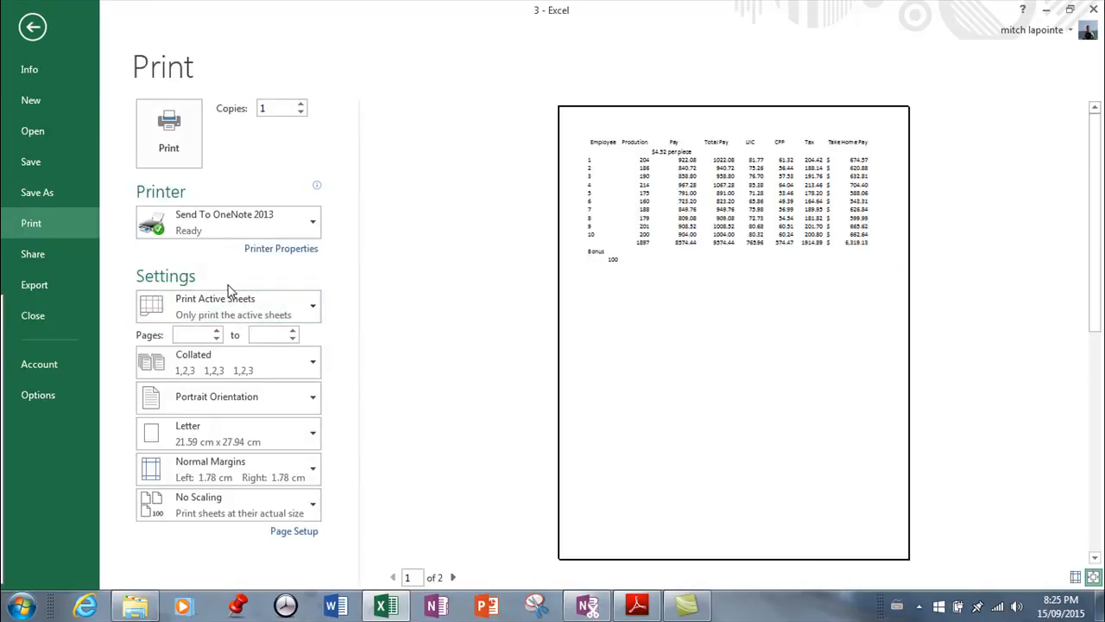
left_click(313, 305)
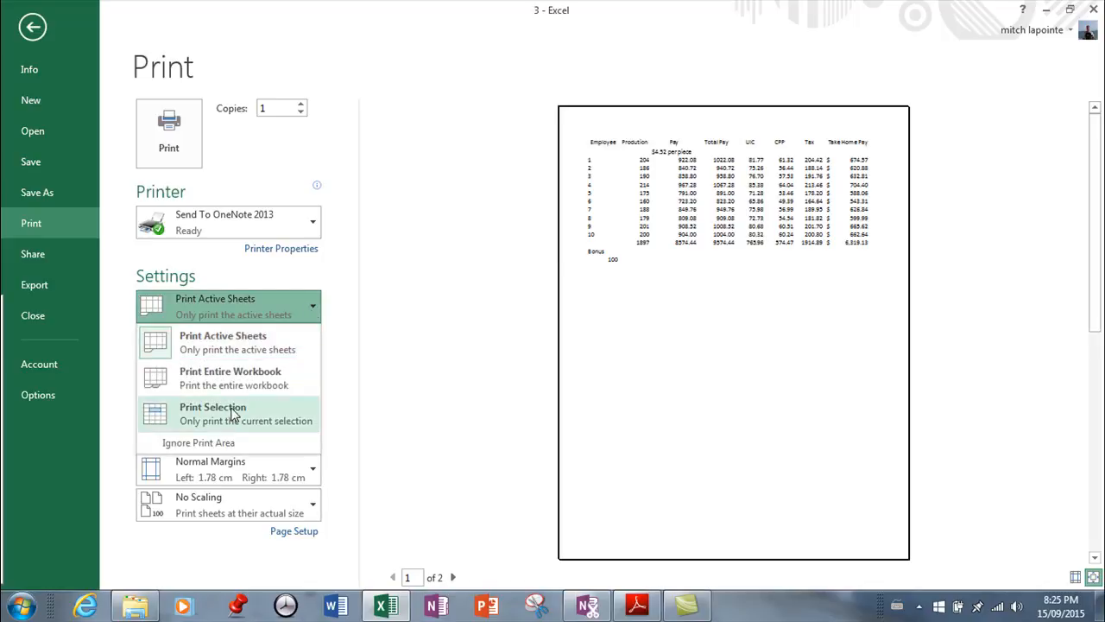
mouse_move(292, 410)
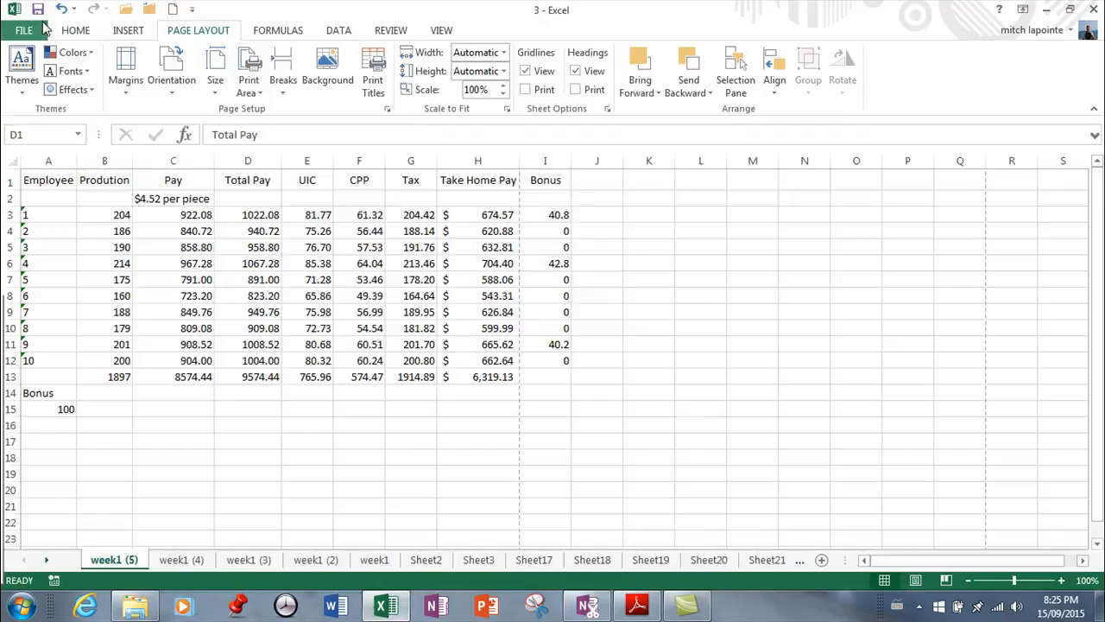
Step: Select A1:H13 and preview it on one page with Print Selection
left_click_drag(48, 180, 513, 392)
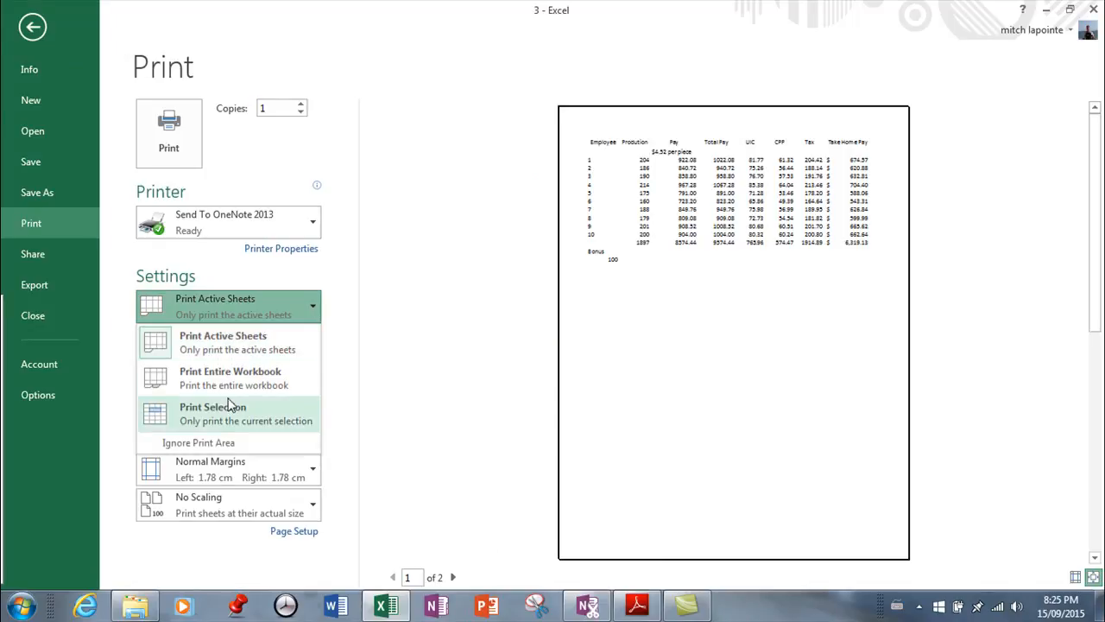
left_click(212, 407)
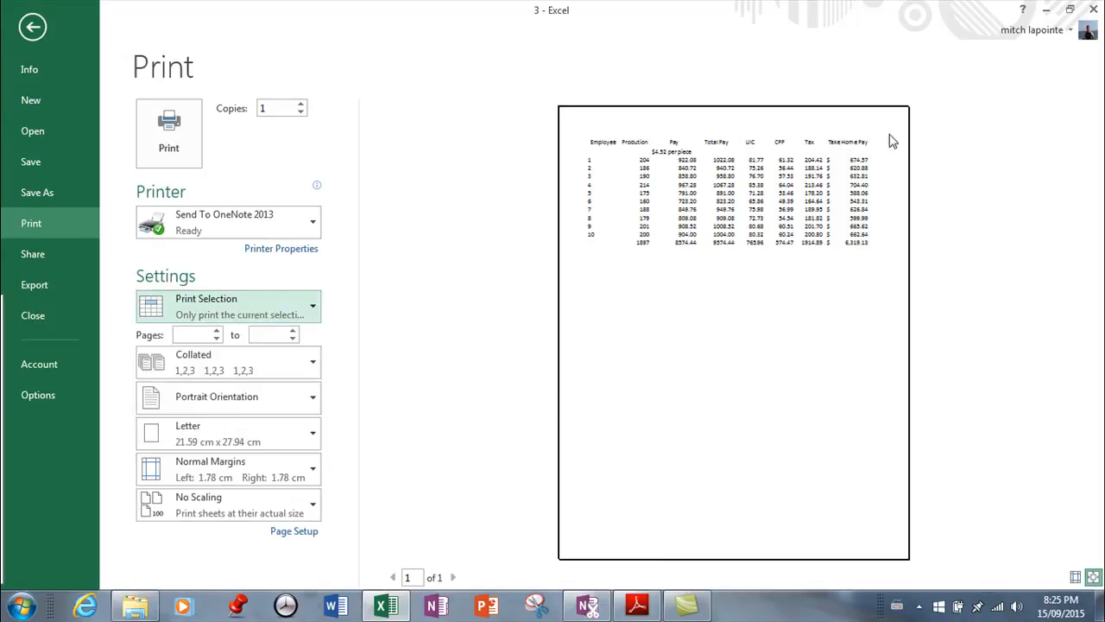
mouse_move(437, 230)
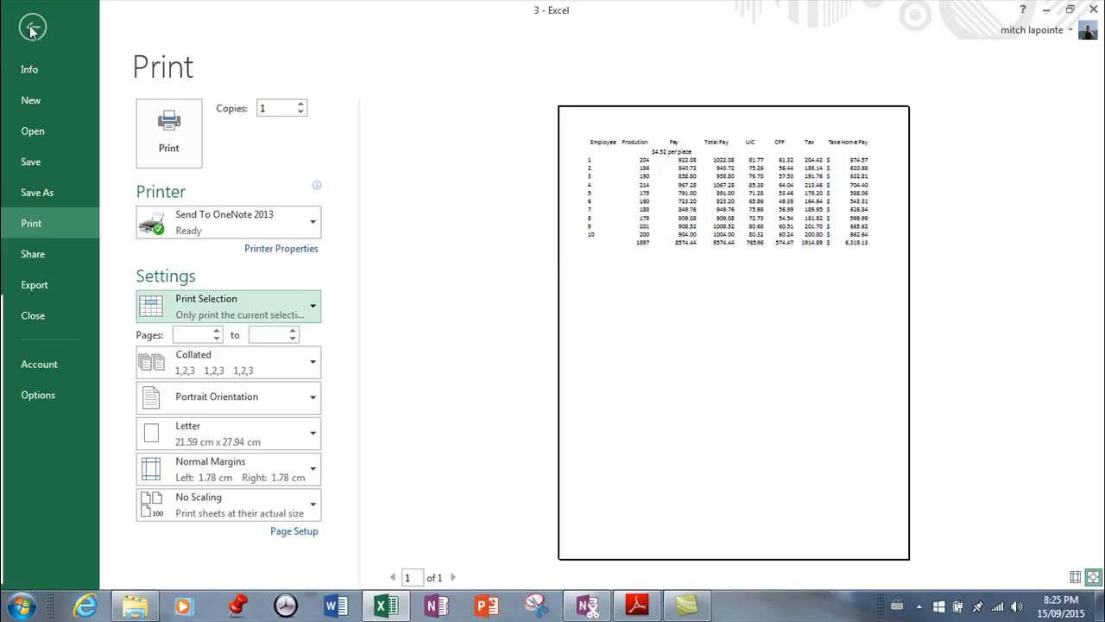
left_click(32, 27)
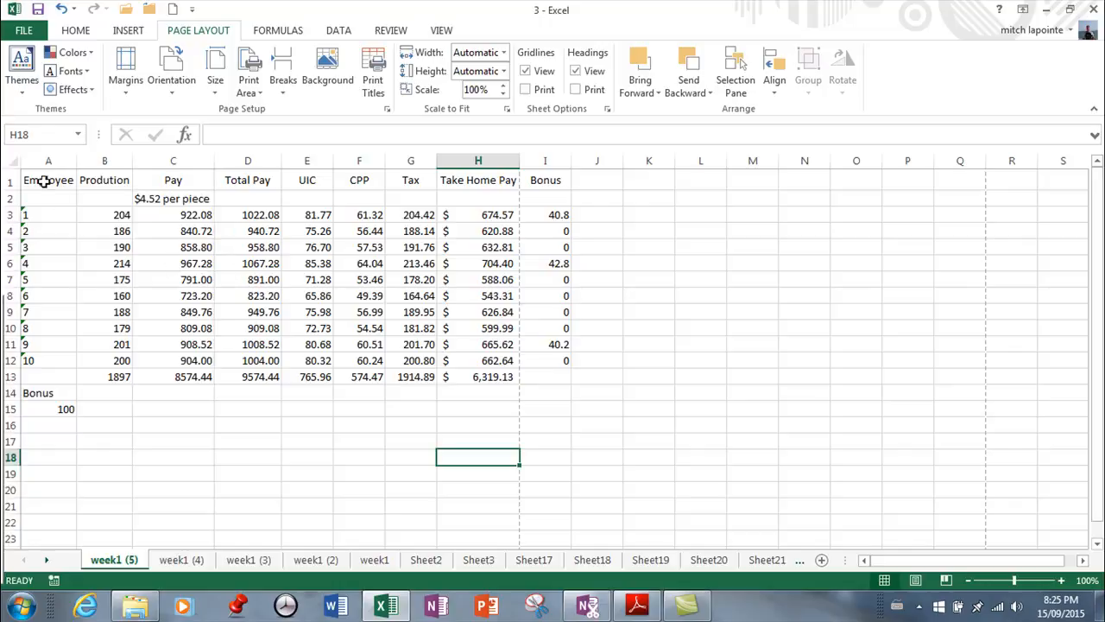
Step: Set a selected range as the print area and check it in print preview
left_click_drag(49, 179, 308, 312)
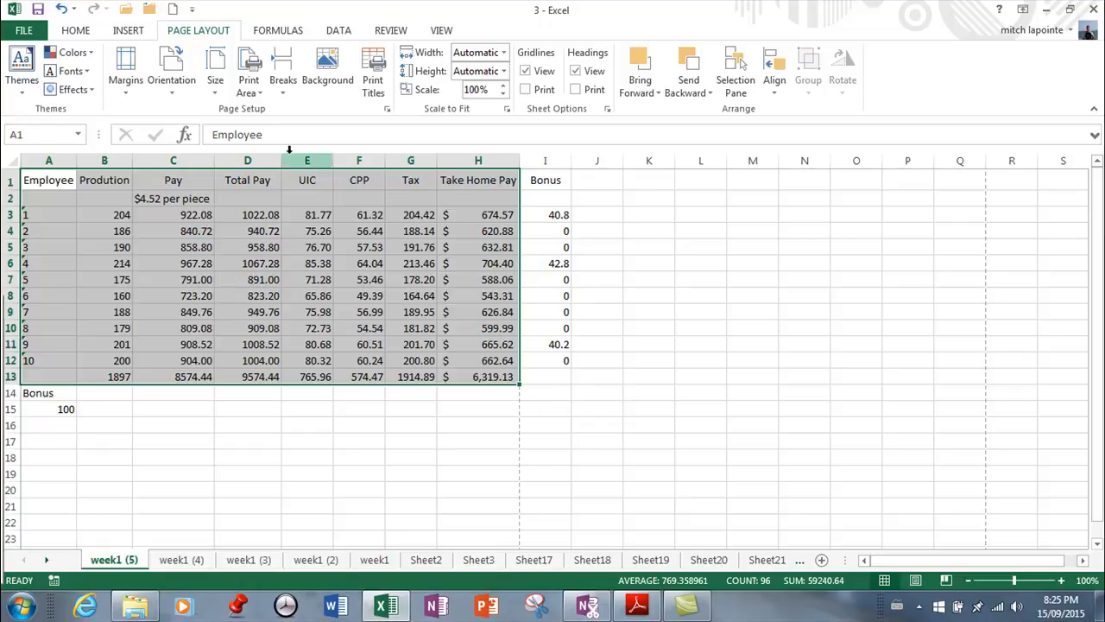
left_click(249, 74)
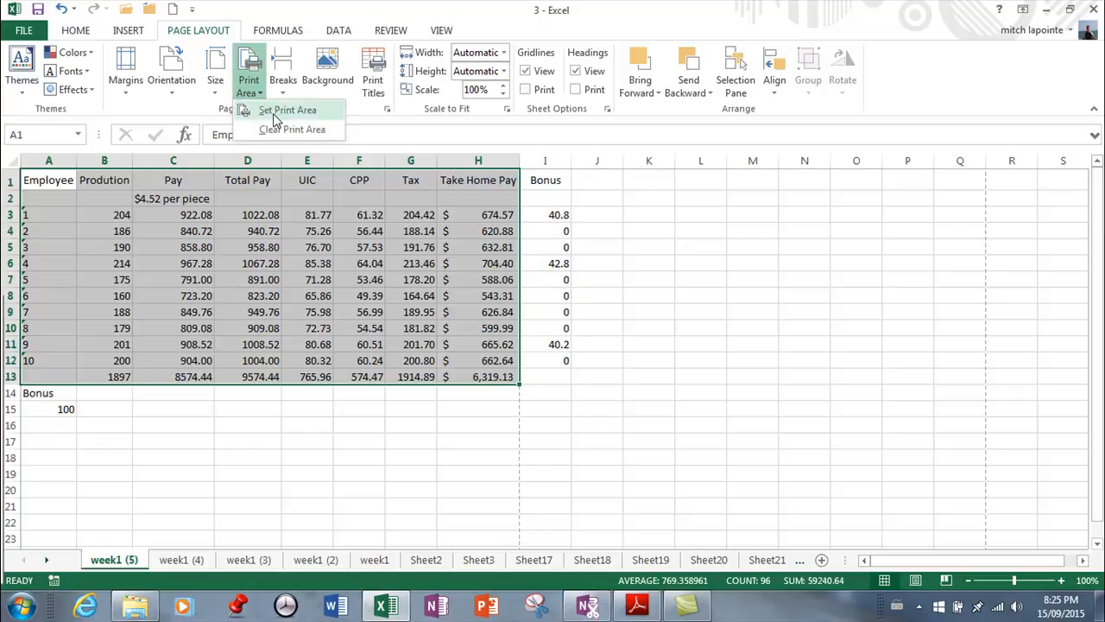
left_click(287, 110)
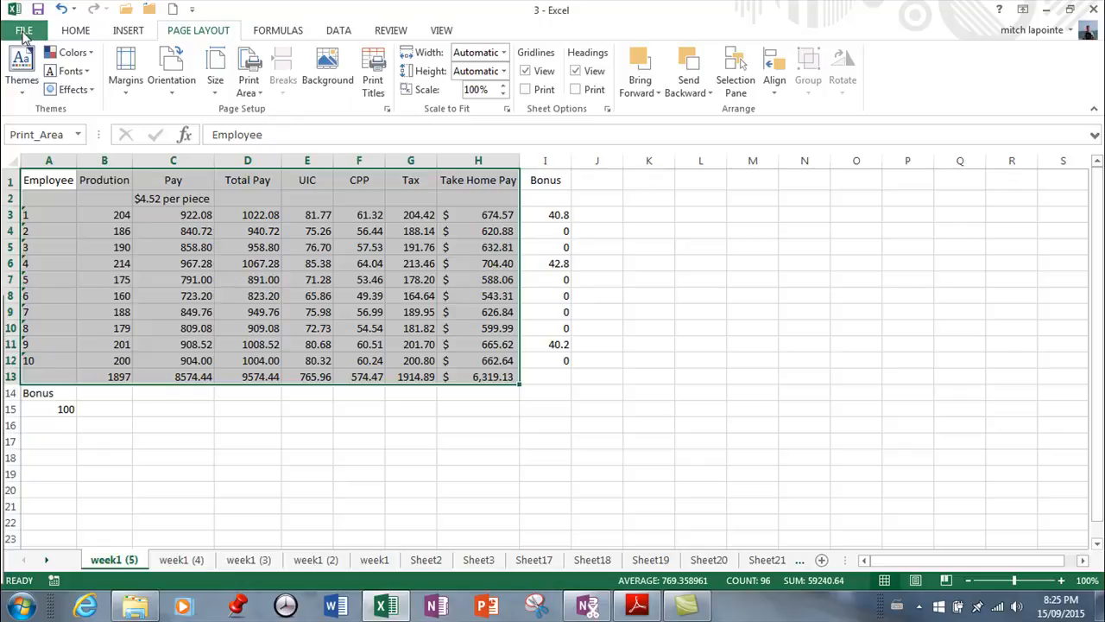
left_click(24, 30)
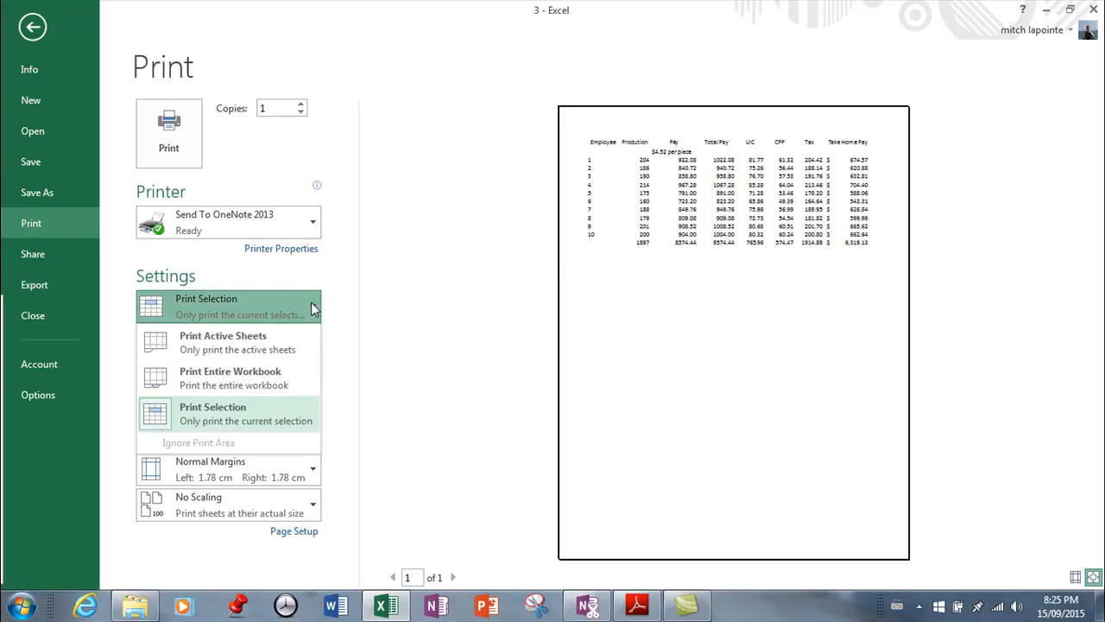
left_click(213, 407)
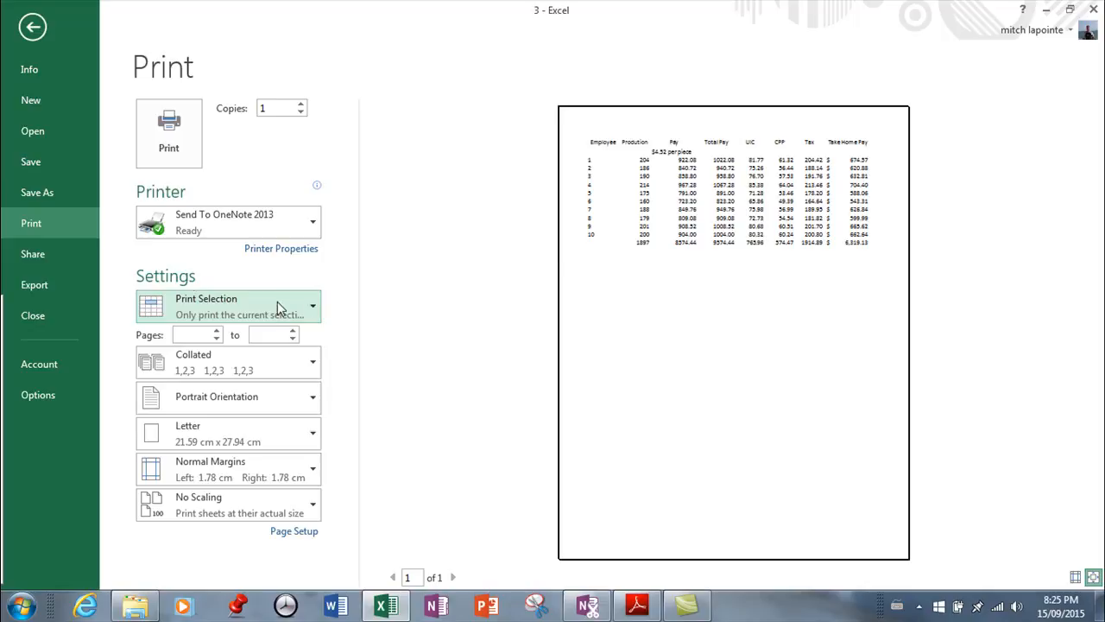
mouse_move(168, 134)
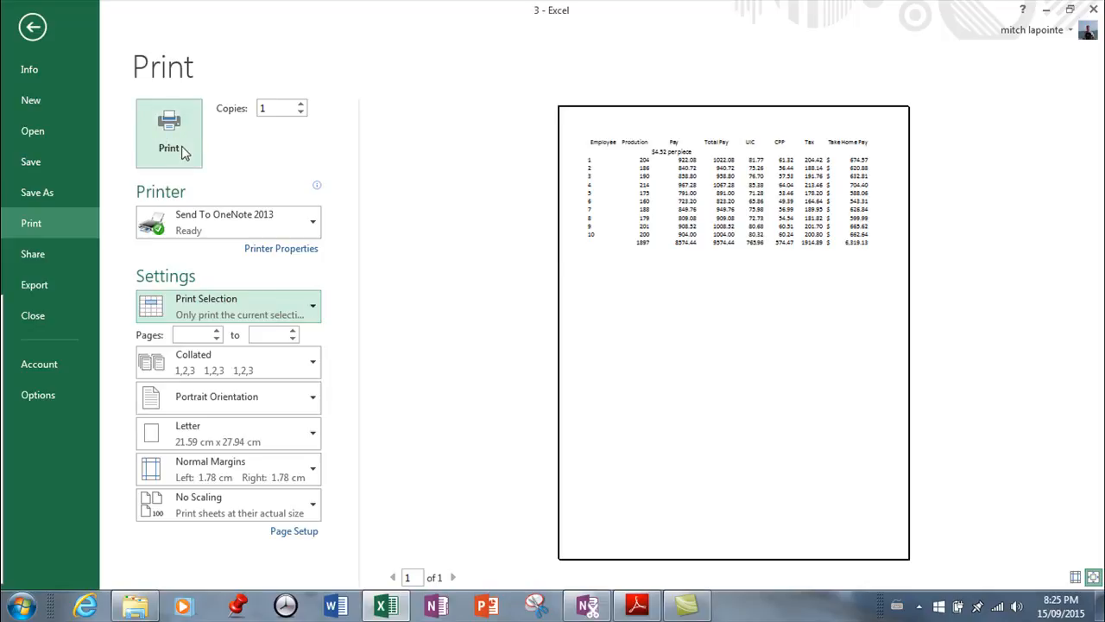
mouse_move(269, 149)
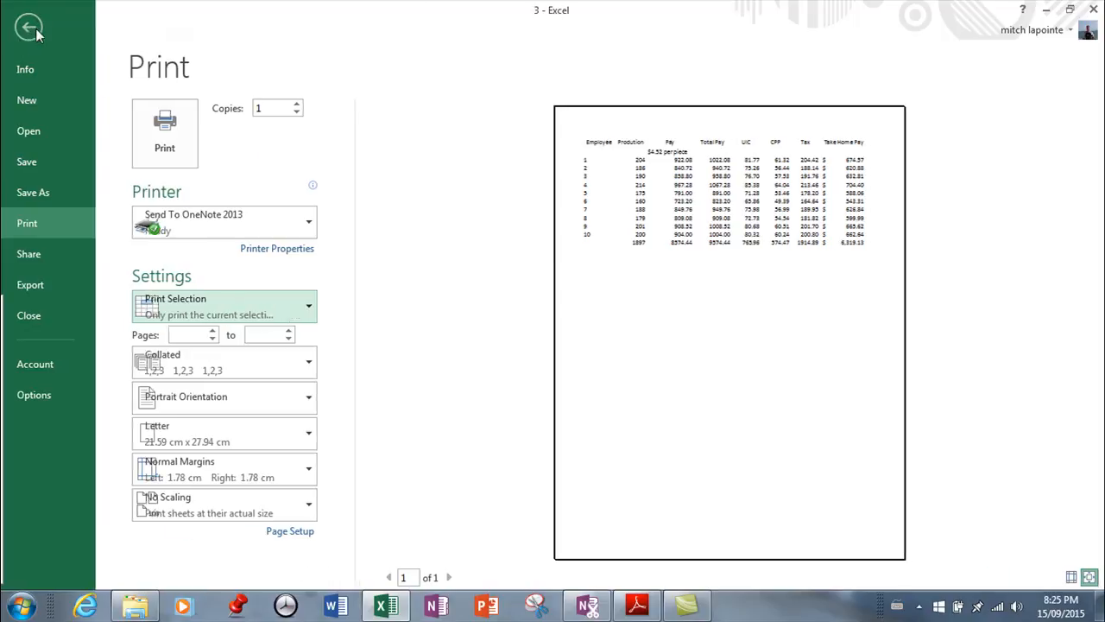
left_click(29, 27)
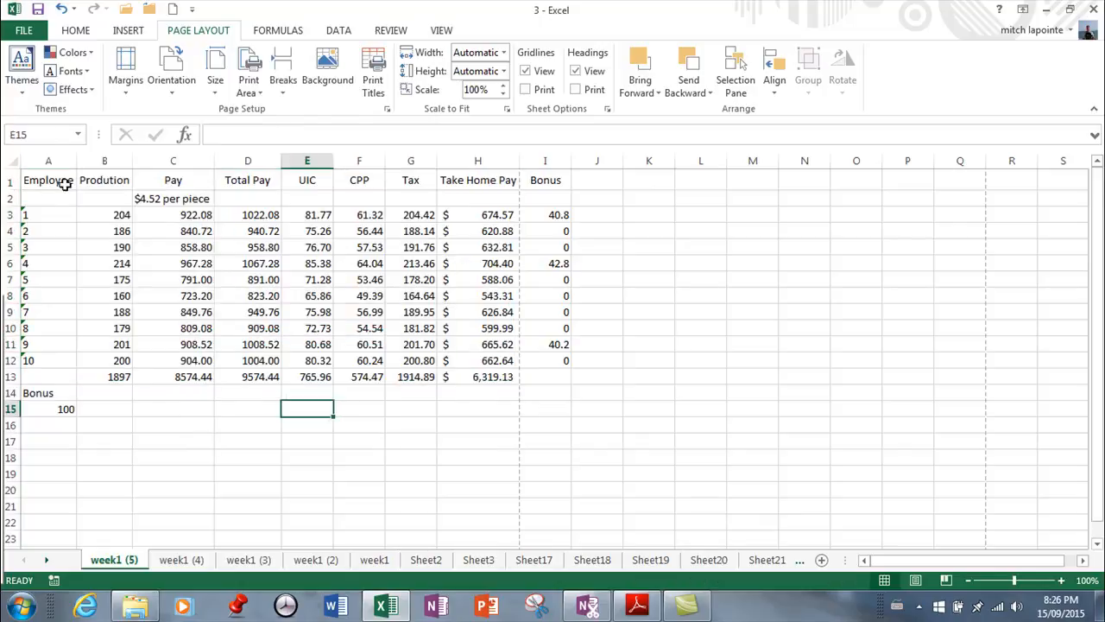
Step: Set the print area to headers plus first four employees and preview it
left_click(249, 69)
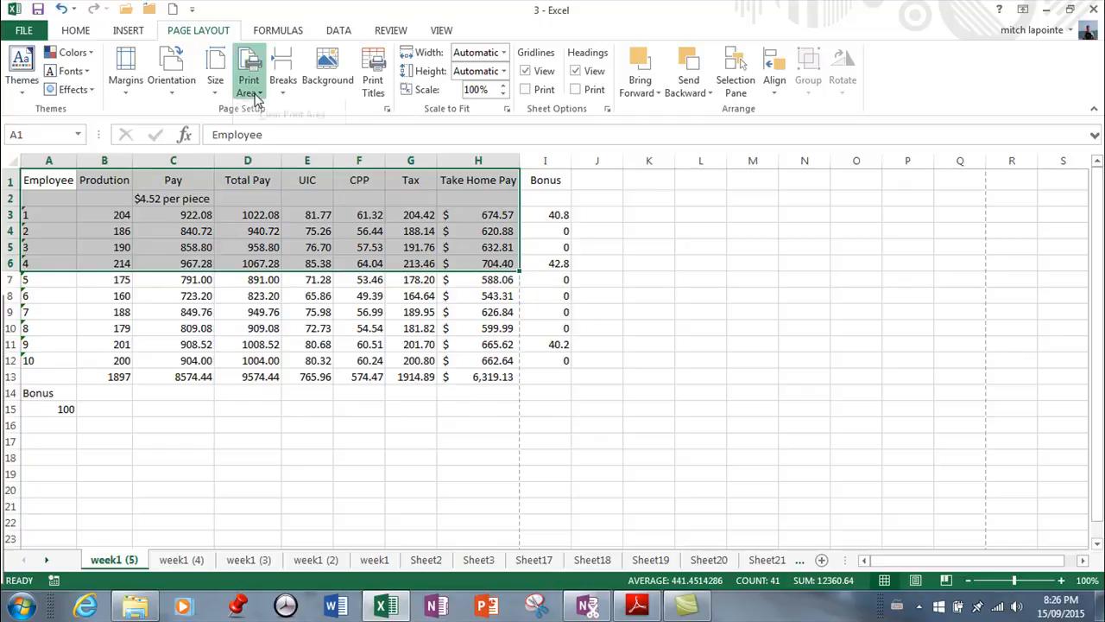
left_click(249, 73)
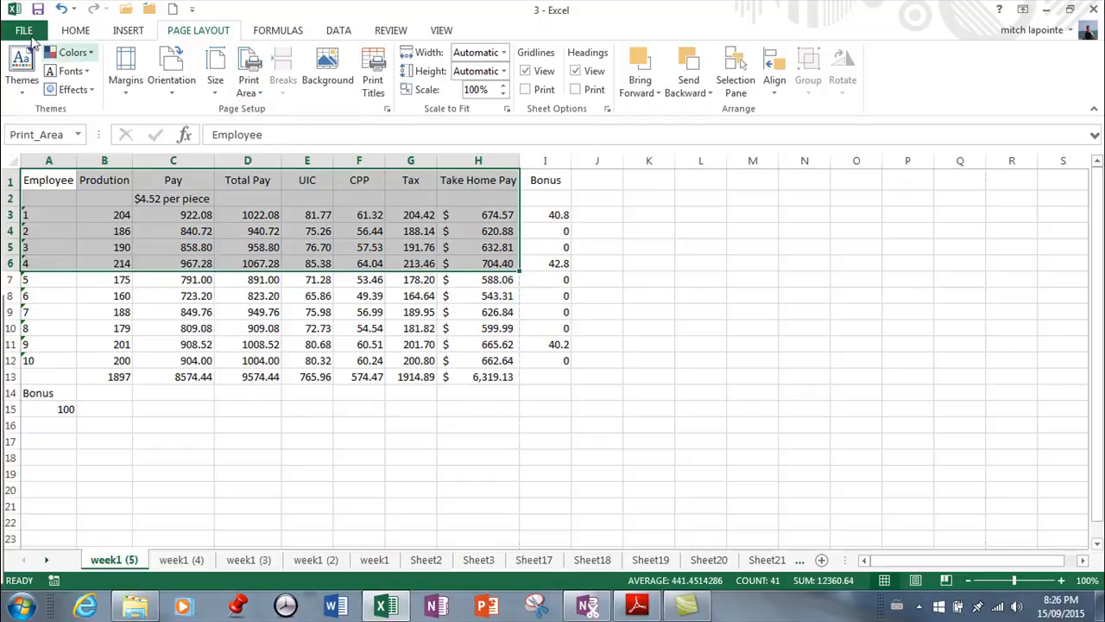
left_click(24, 30)
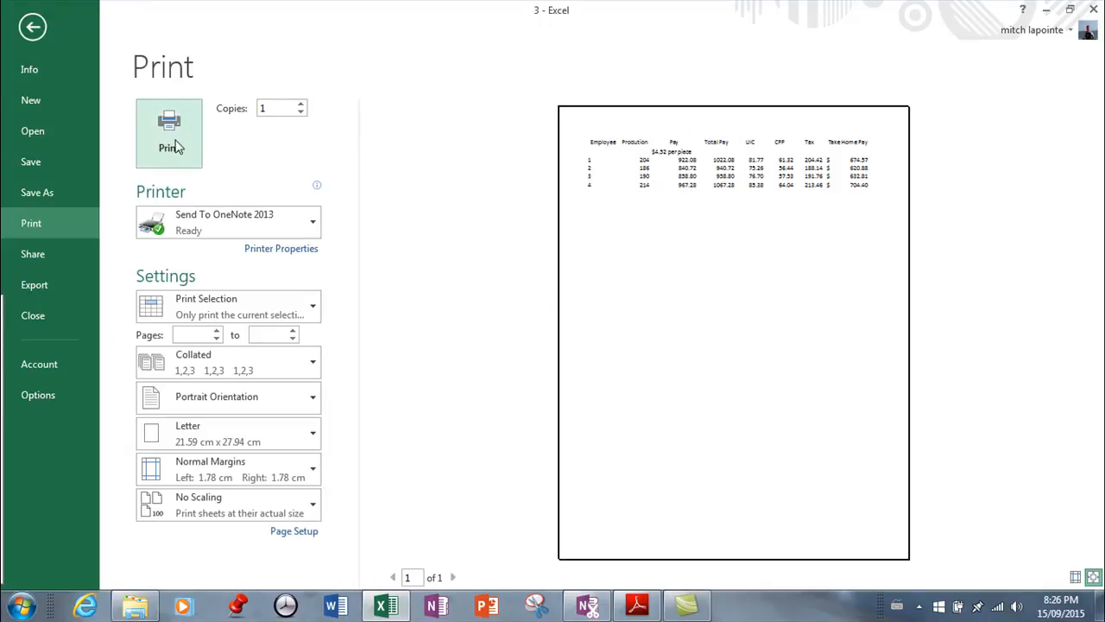
mouse_move(233, 157)
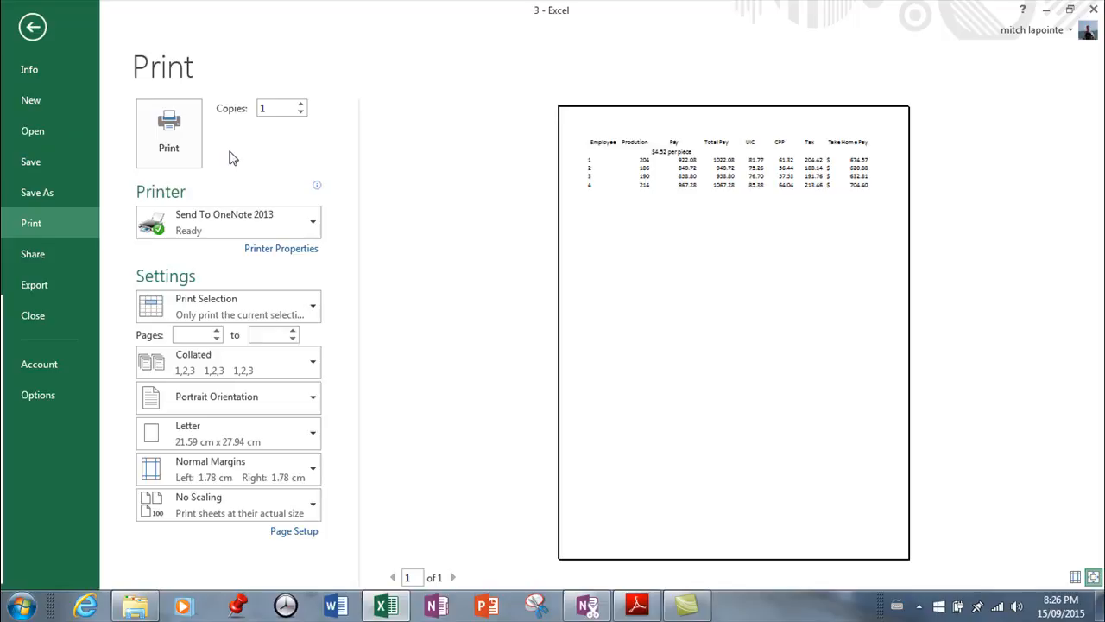
mouse_move(249, 335)
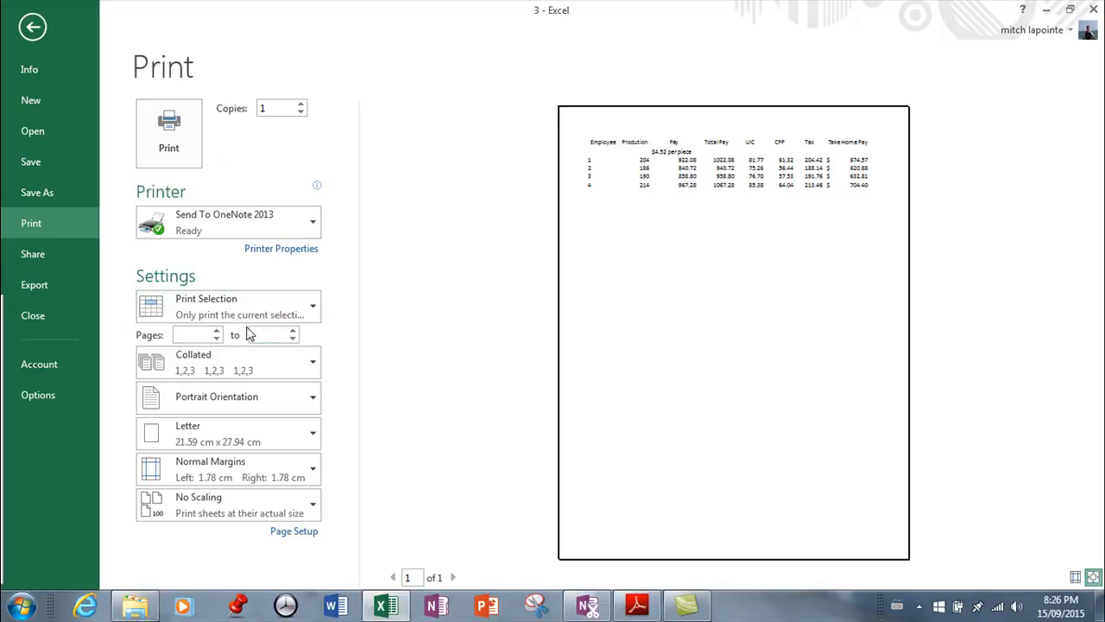
left_click(32, 27)
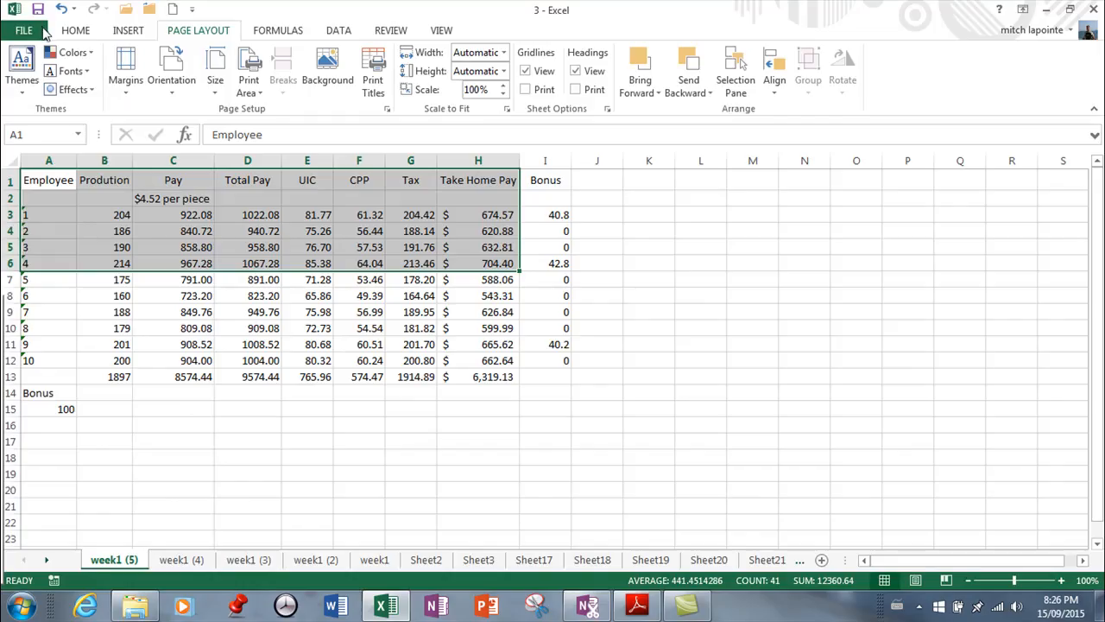
Step: Clear the print area and set printing back to Print Active Sheets
left_click(249, 69)
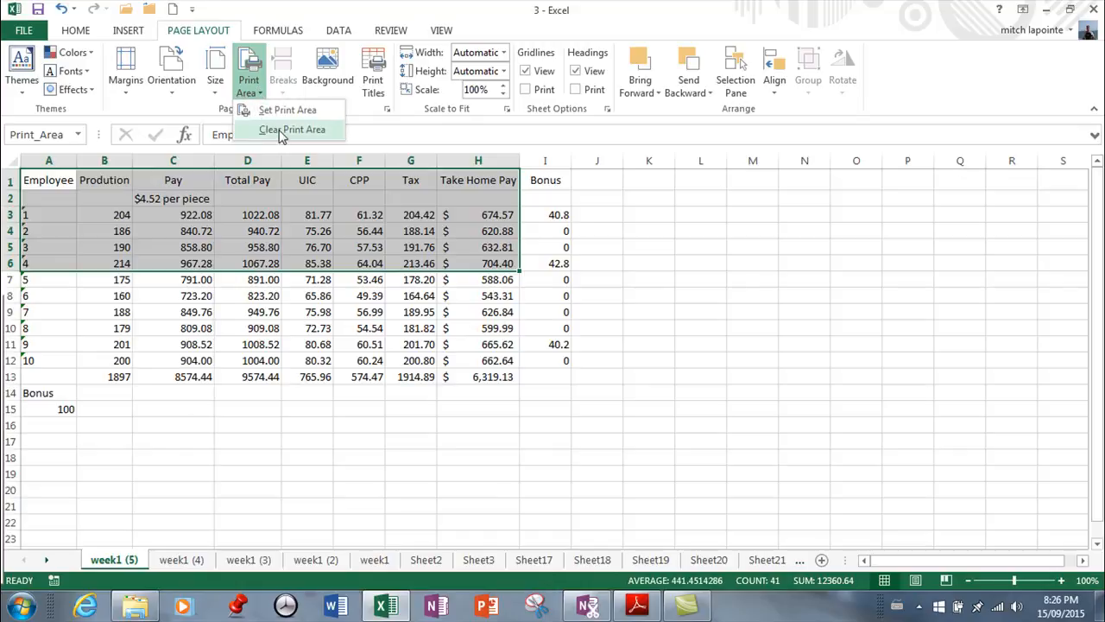
left_click(293, 129)
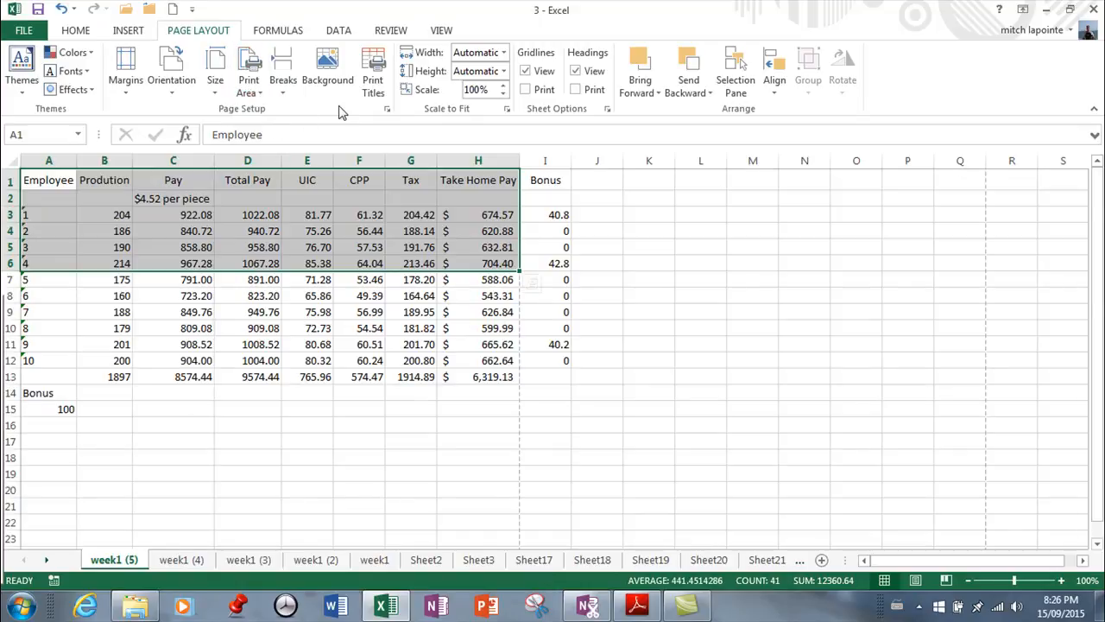
left_click(23, 30)
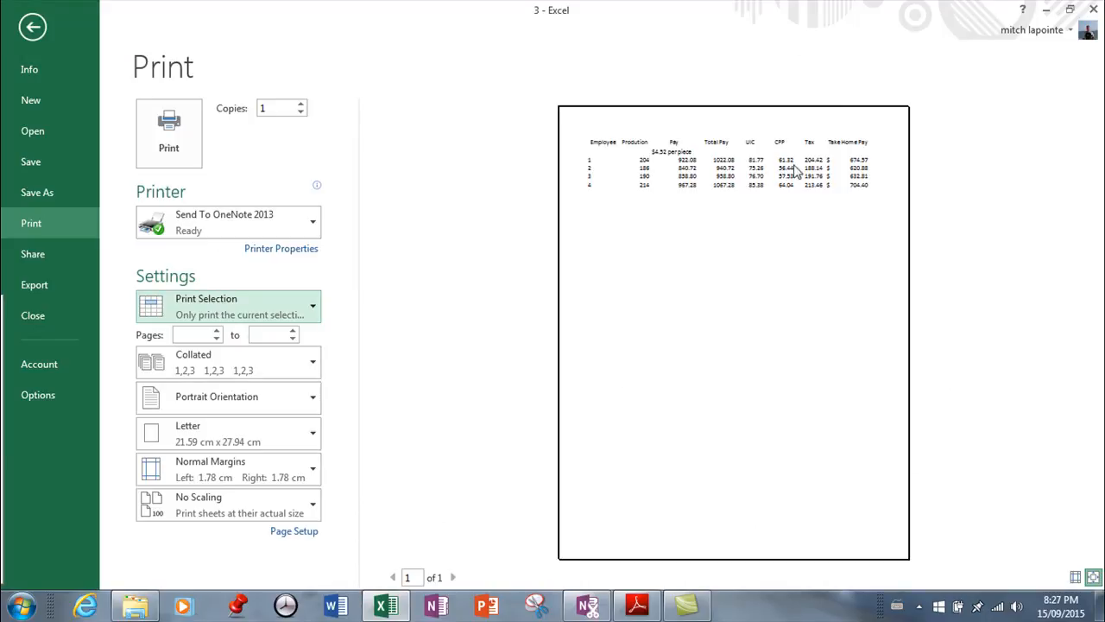
mouse_move(717, 187)
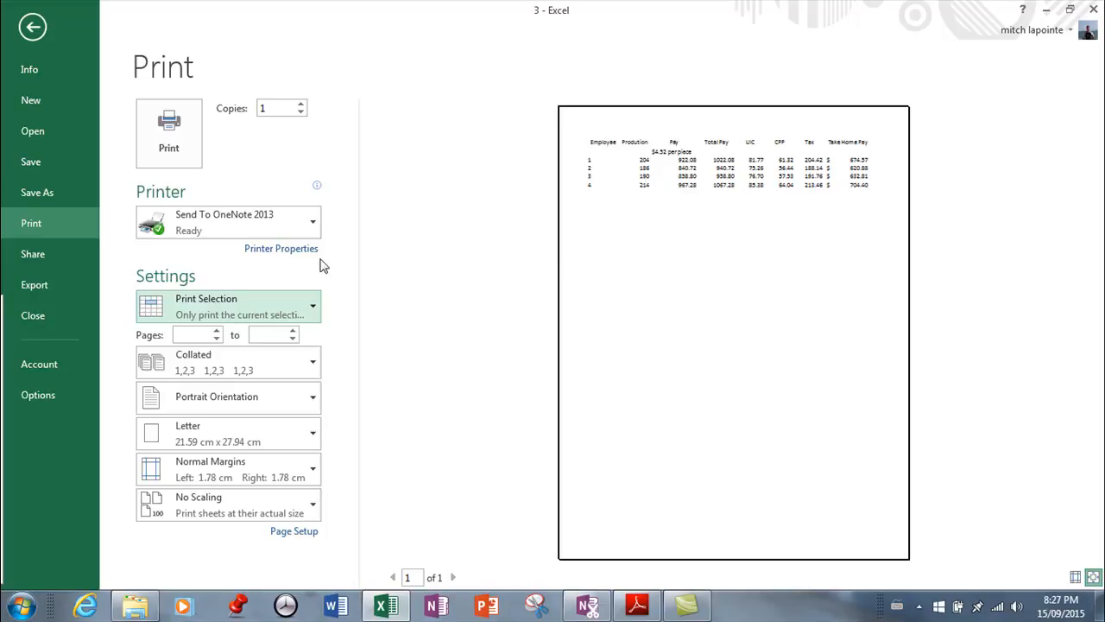
mouse_move(314, 308)
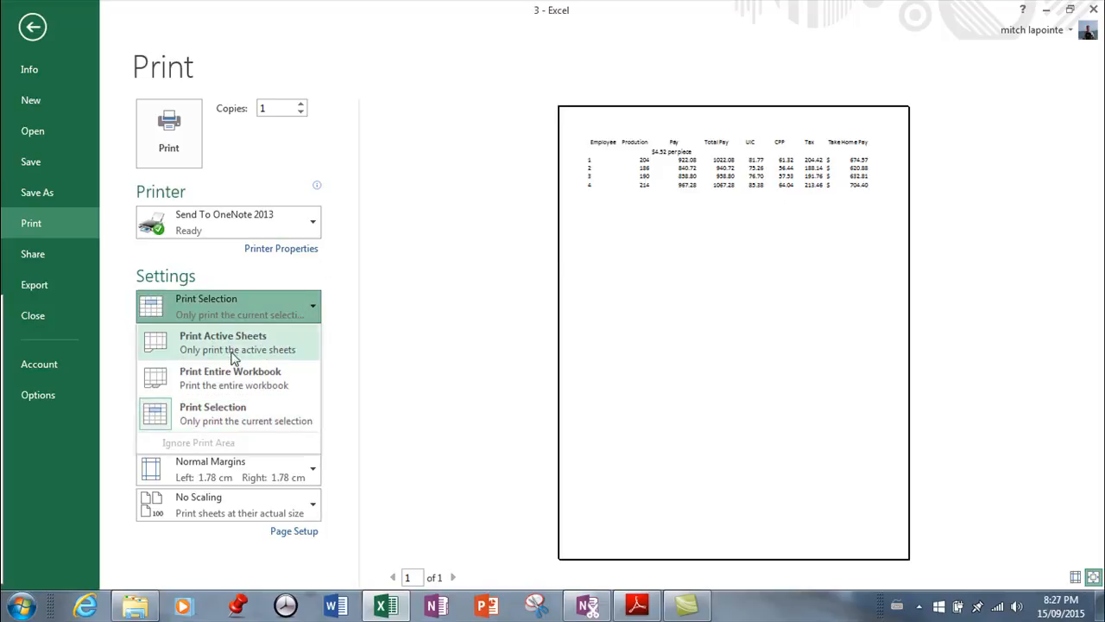
left_click(223, 342)
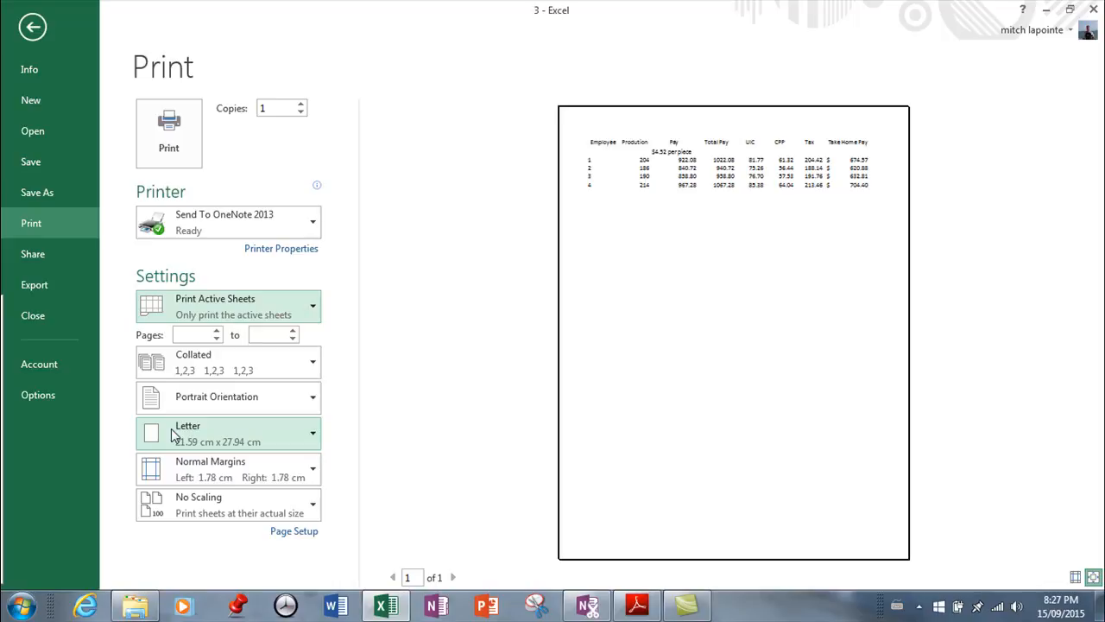
mouse_move(269, 360)
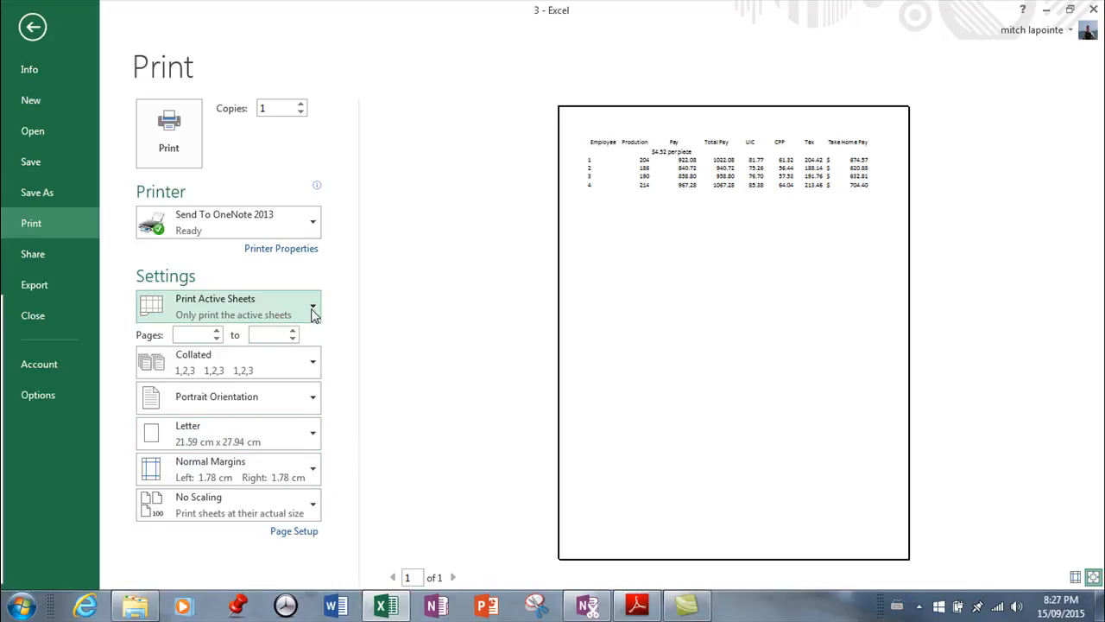
Step: Review the what-to-print options and page through the print preview
left_click(311, 305)
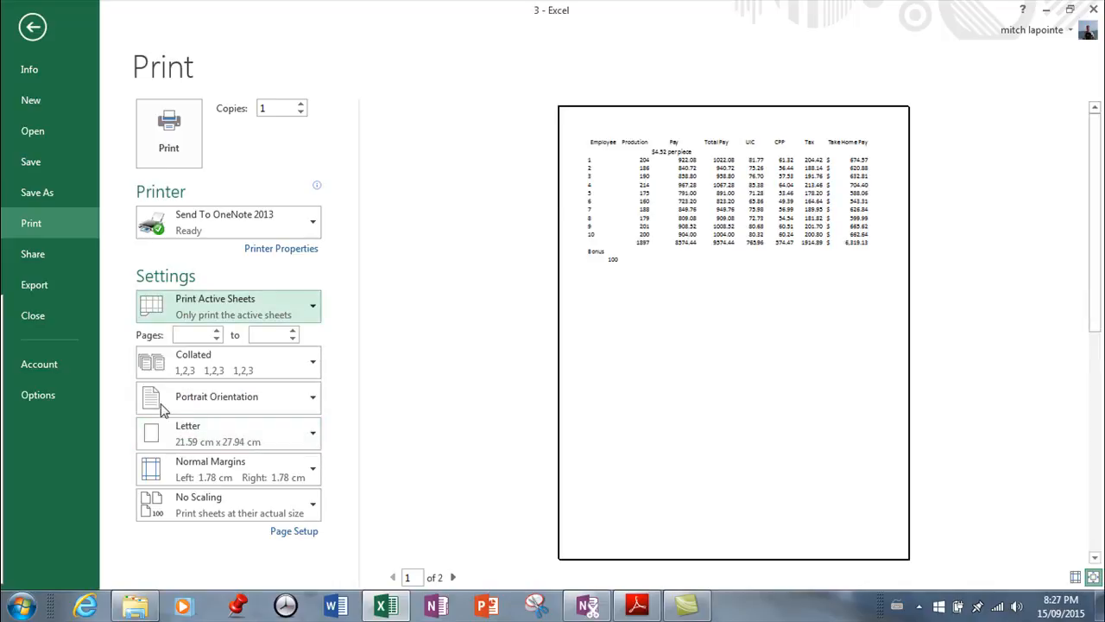
left_click(452, 577)
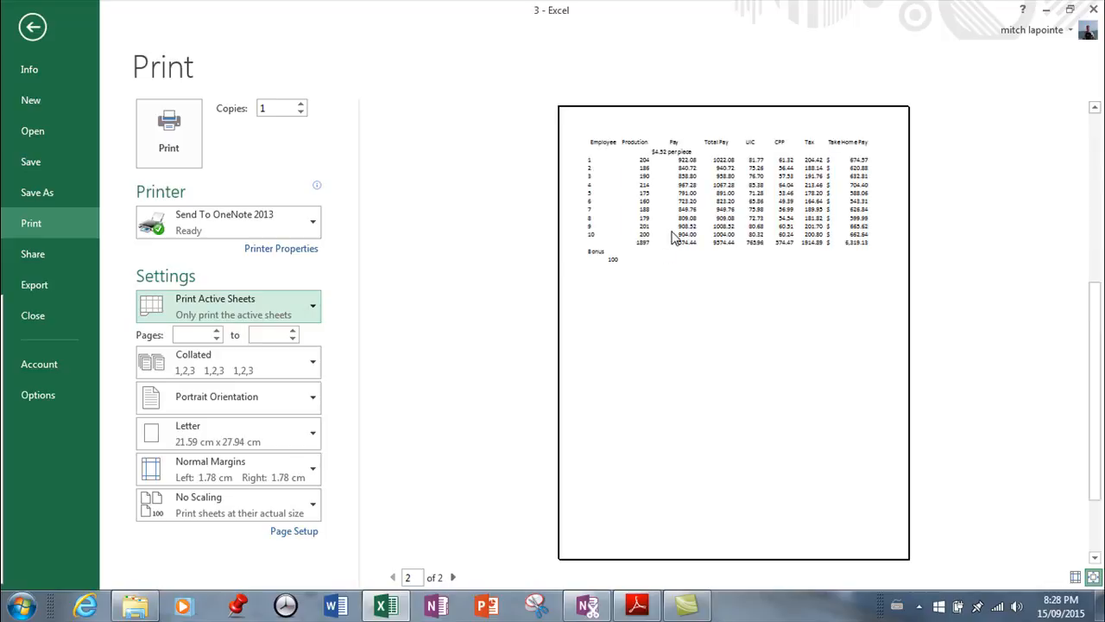
left_click(393, 577)
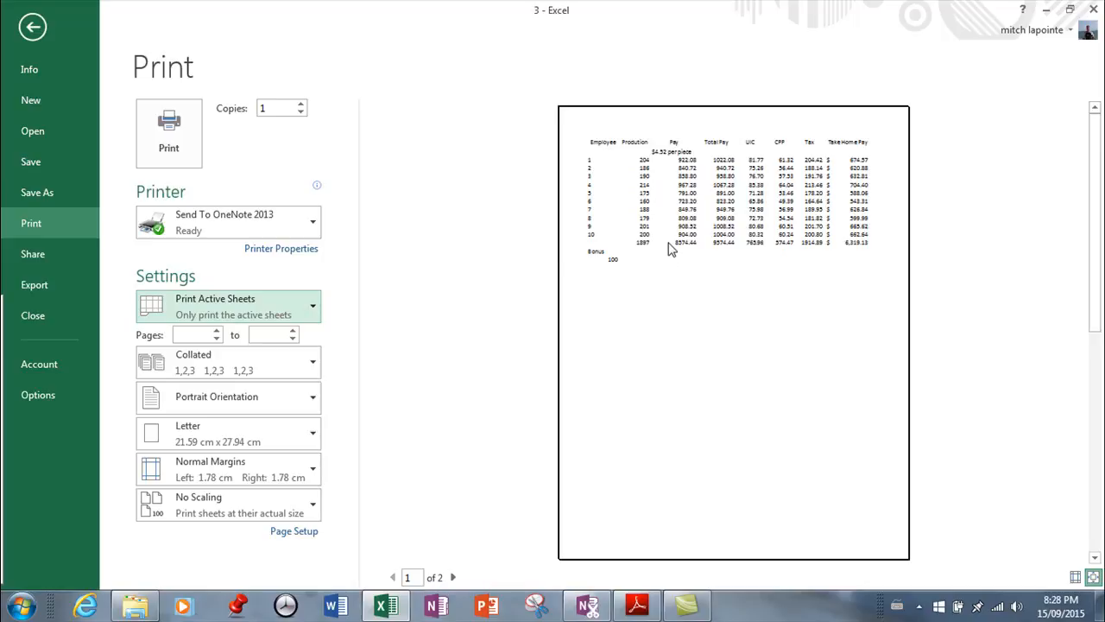
mouse_move(266, 505)
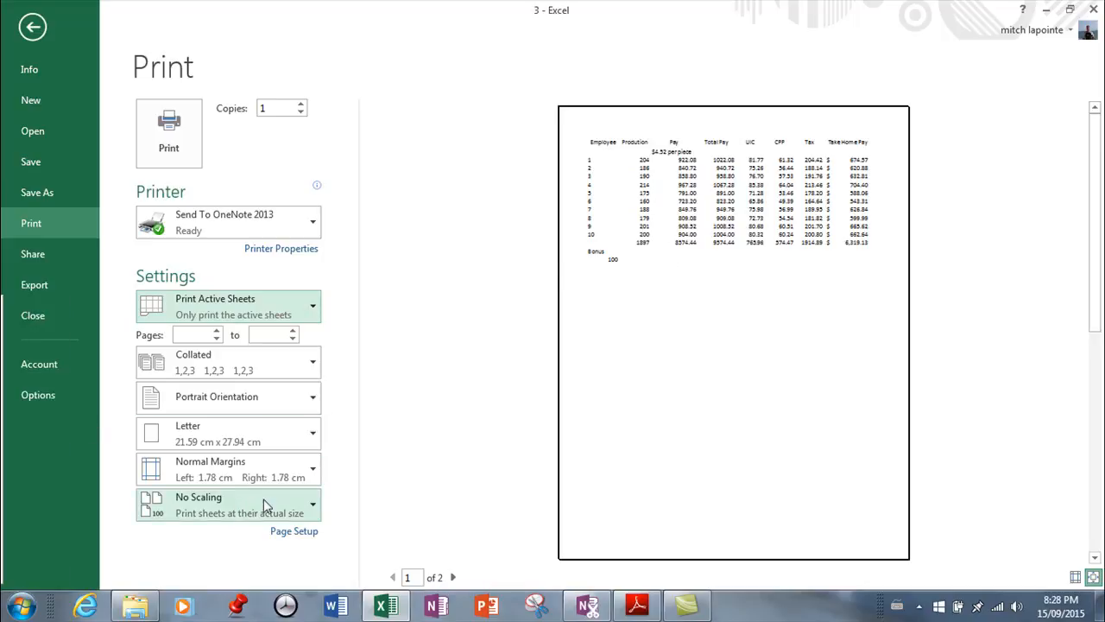
Step: Try Fit Sheet on One Page, then settle on Fit All Columns on One Page
left_click(228, 505)
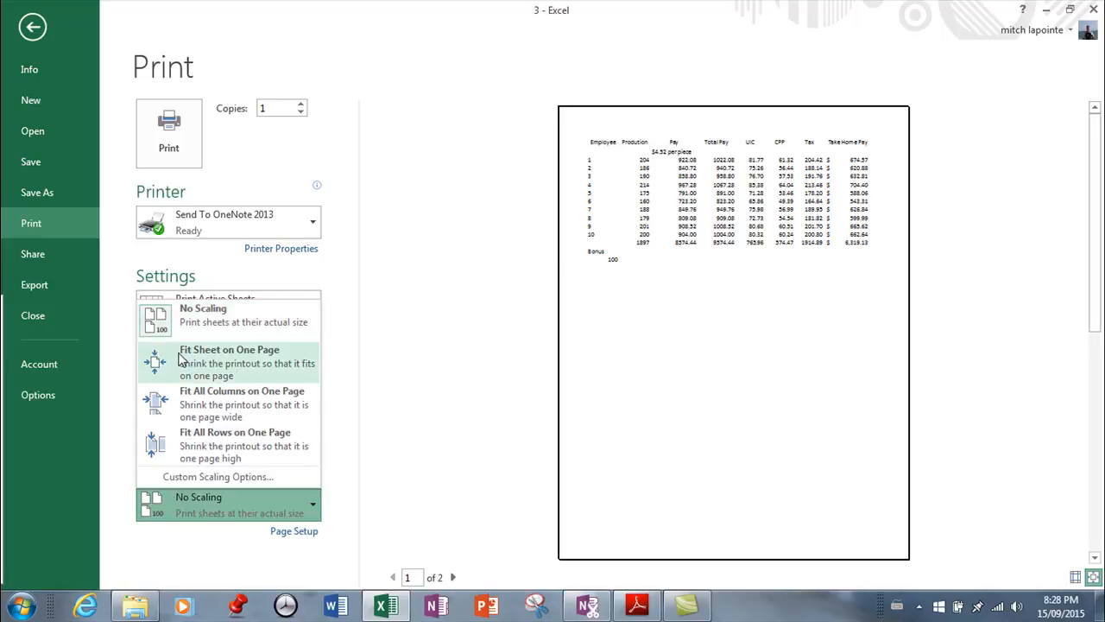
left_click(229, 362)
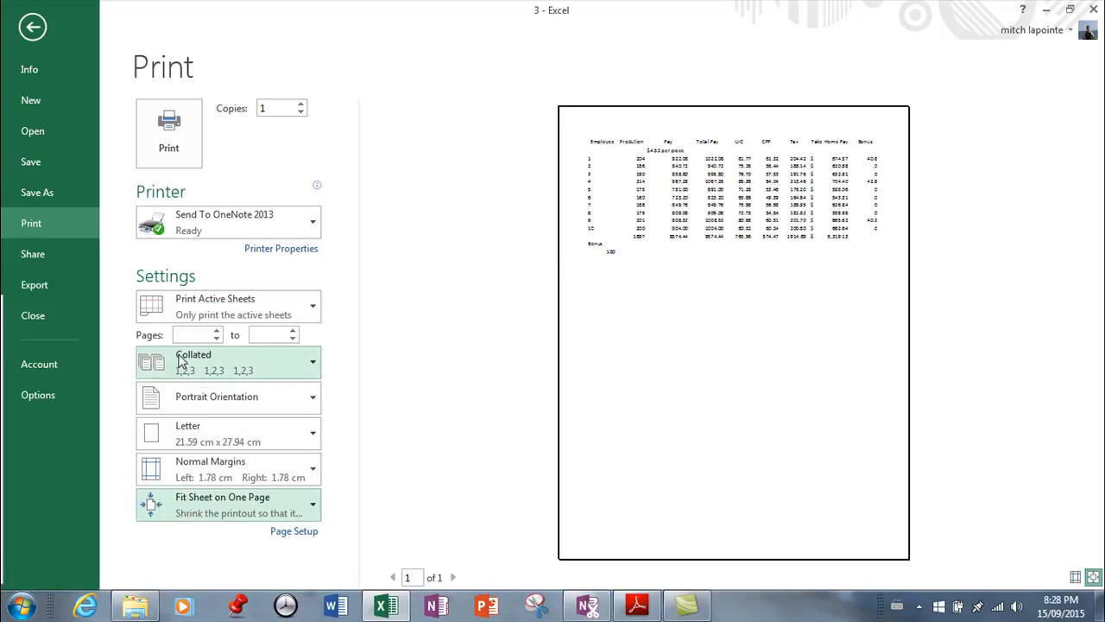
mouse_move(197, 361)
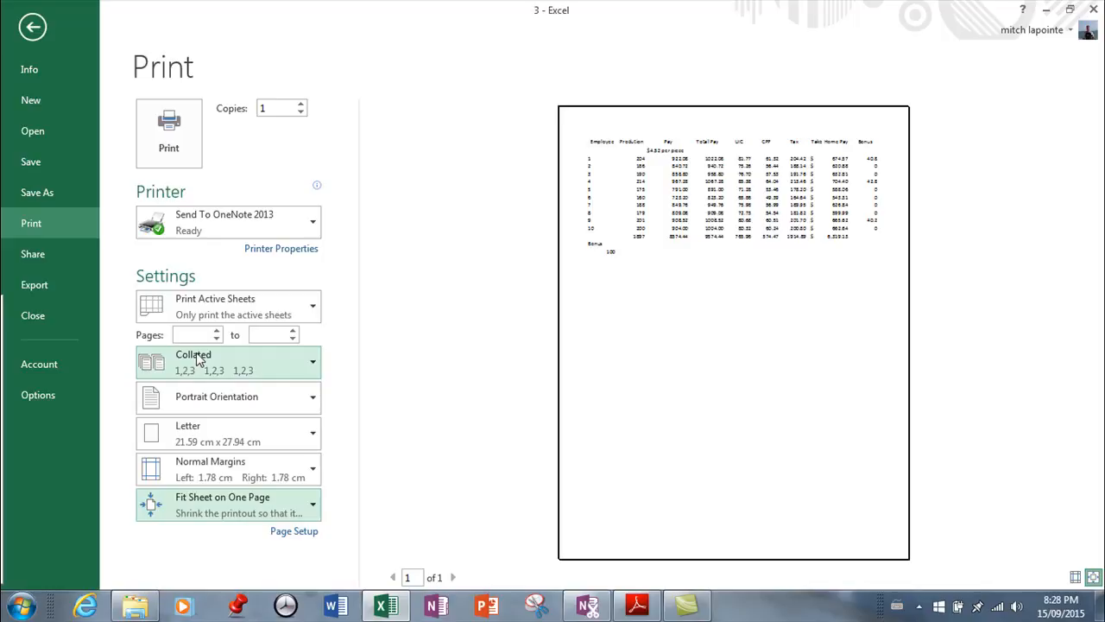
mouse_move(840, 116)
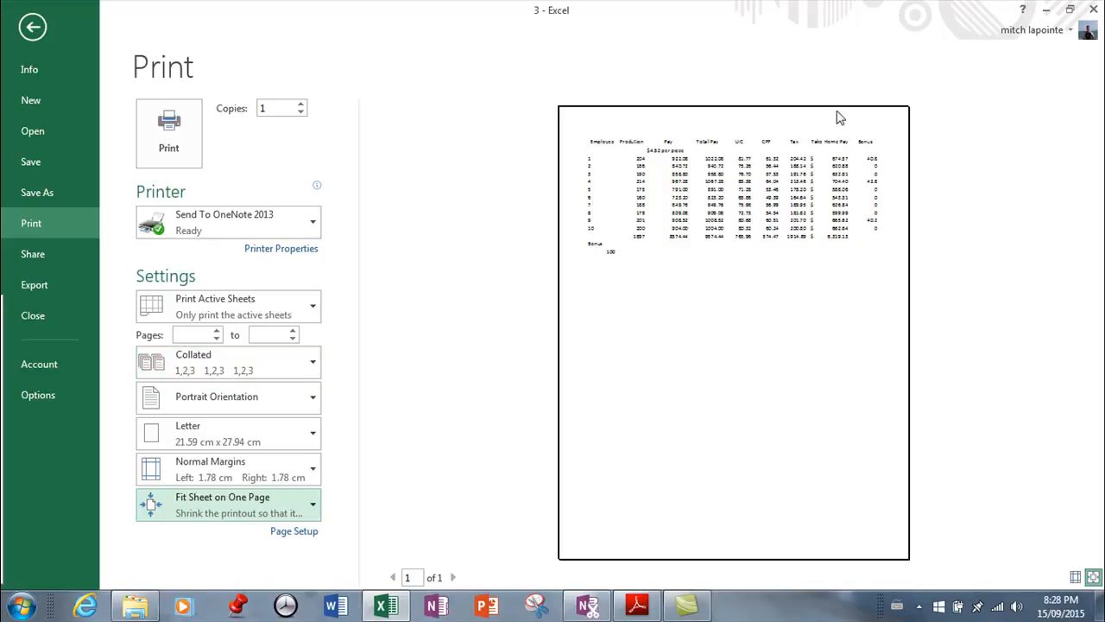
mouse_move(746, 186)
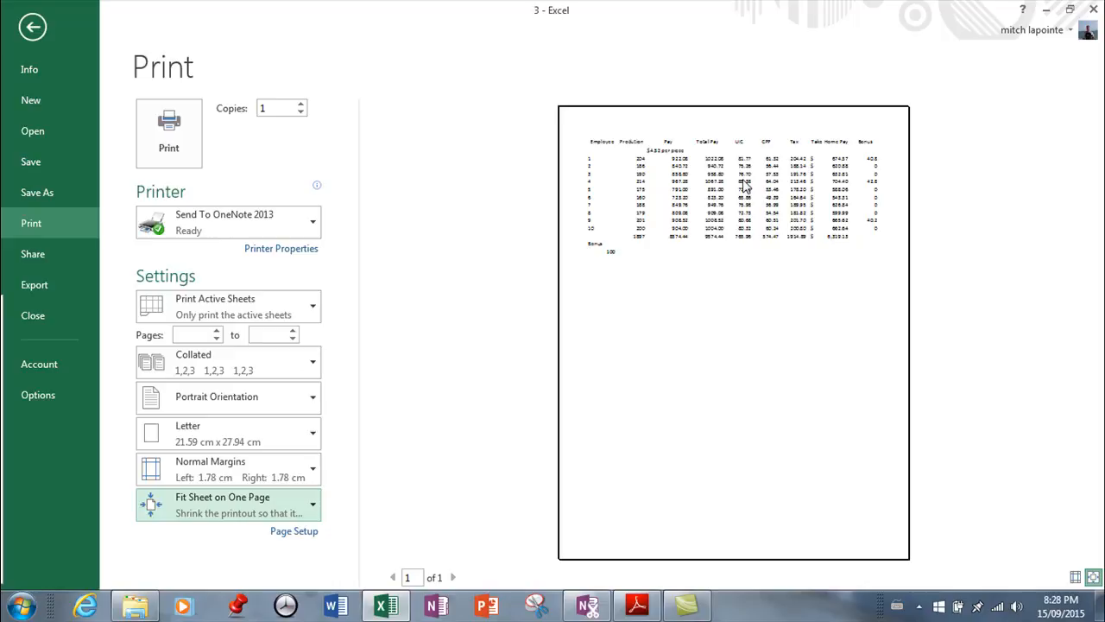
mouse_move(304, 505)
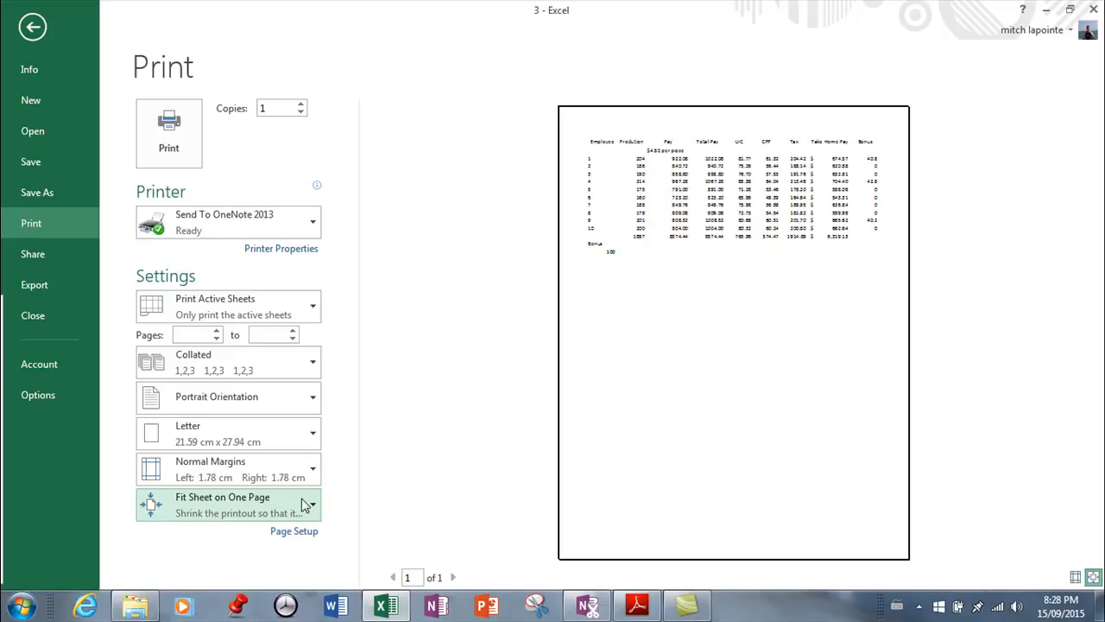
left_click(308, 504)
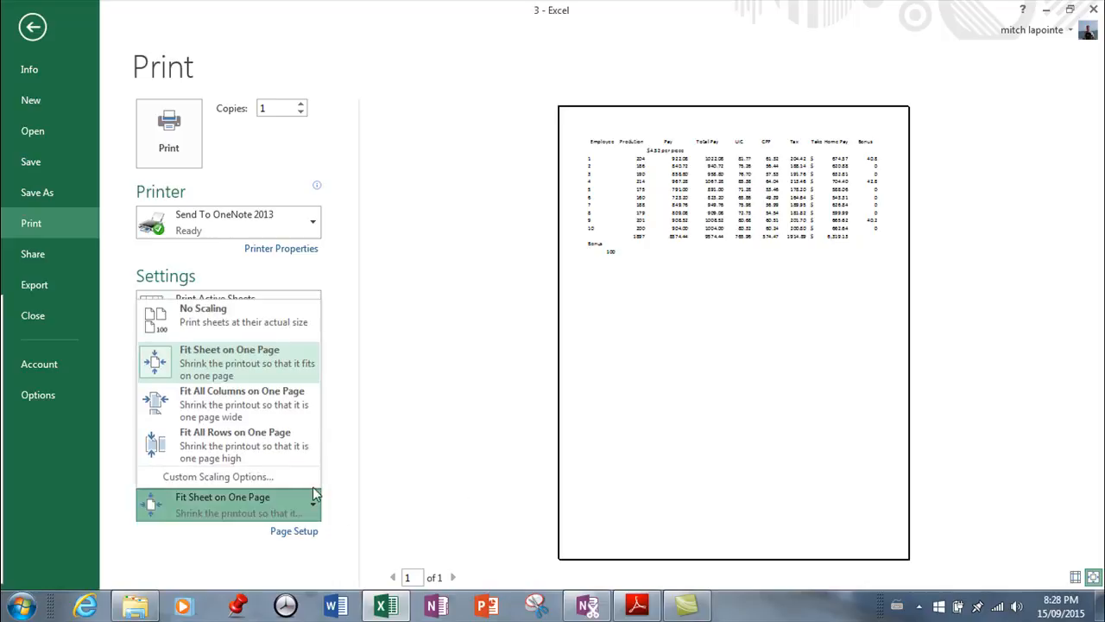
left_click(242, 403)
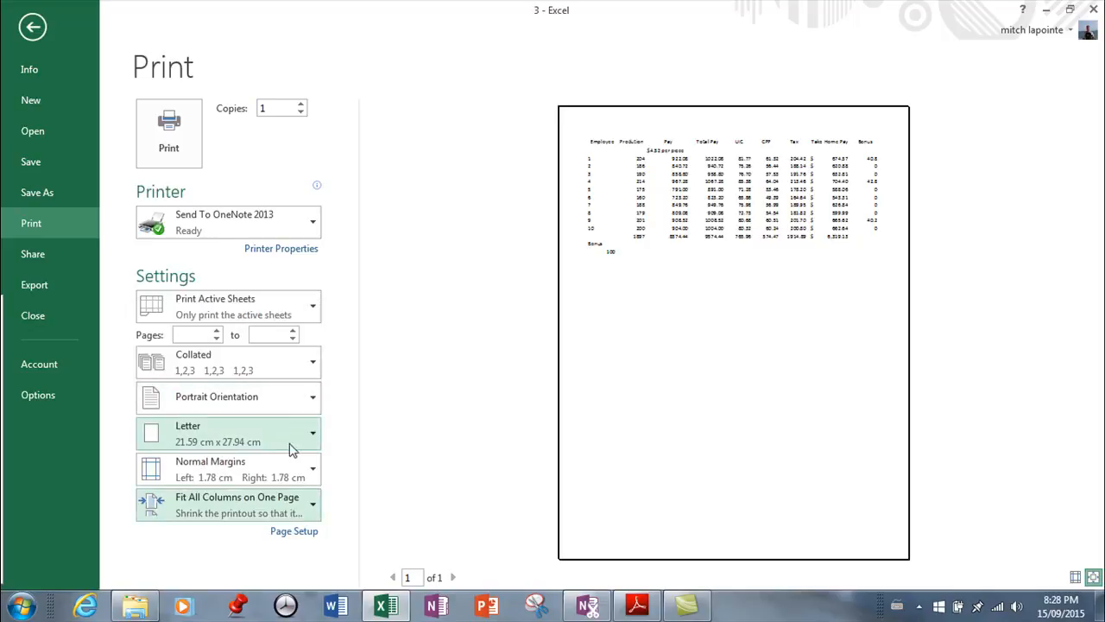
left_click(312, 505)
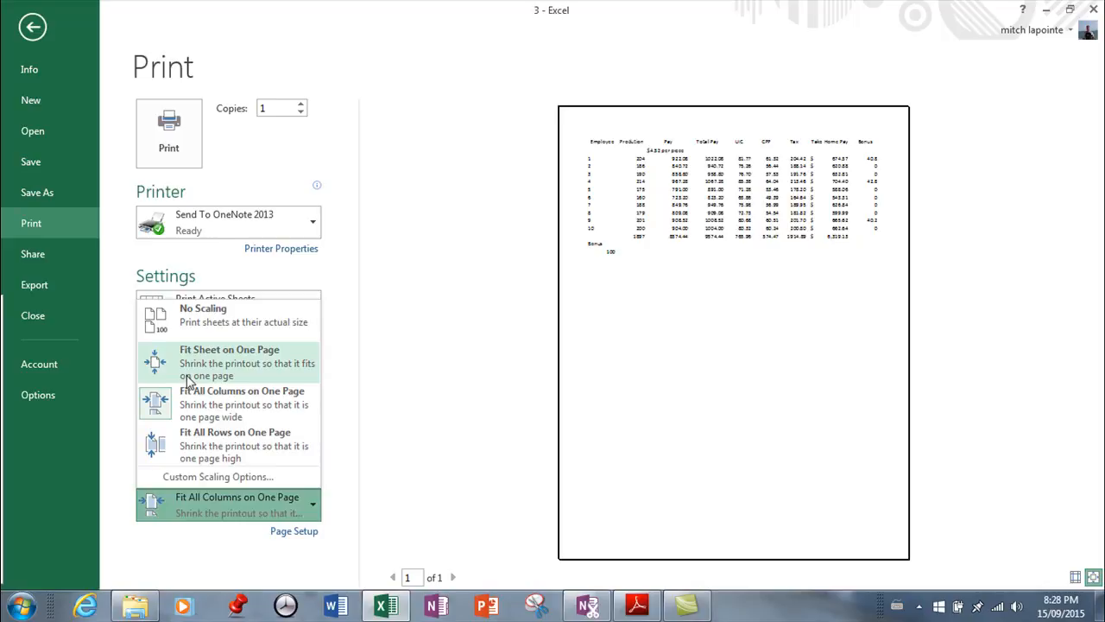
left_click(294, 530)
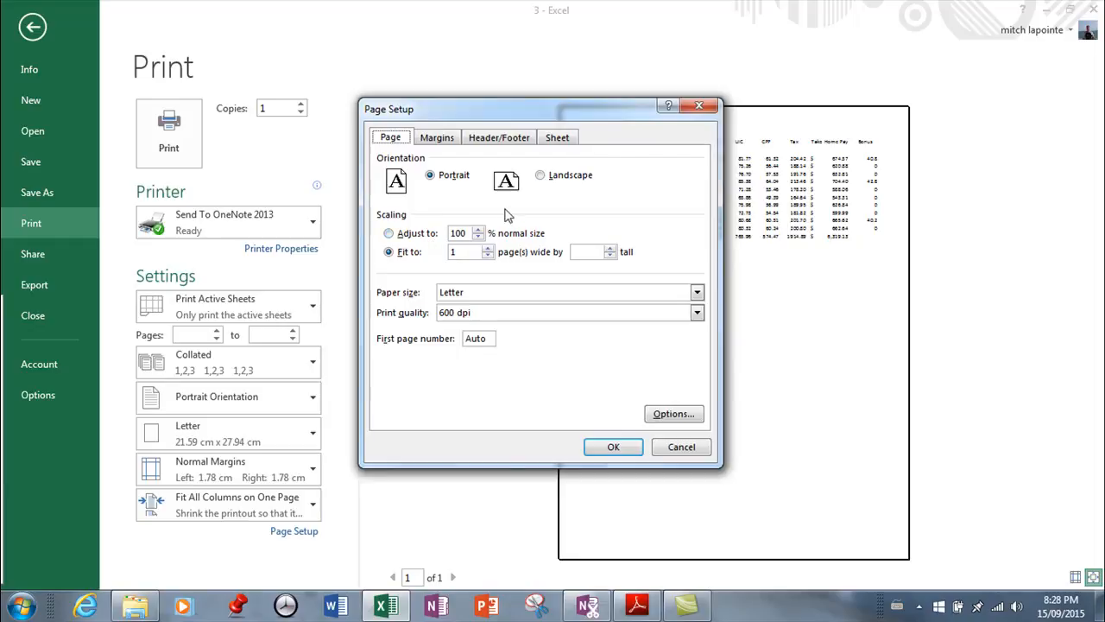
mouse_move(553, 242)
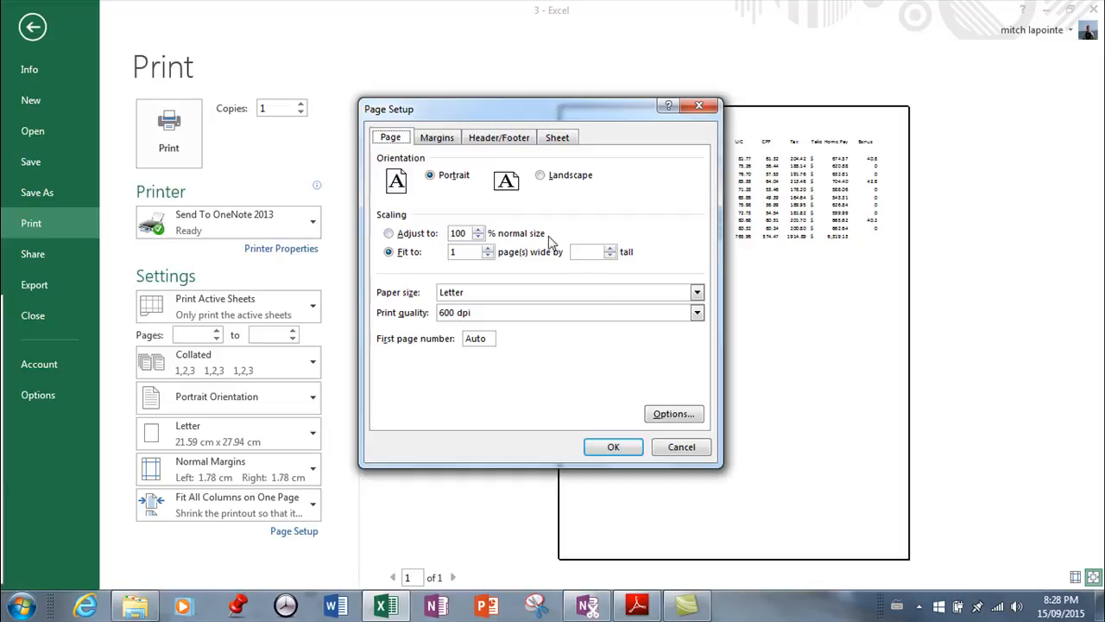
mouse_move(613, 440)
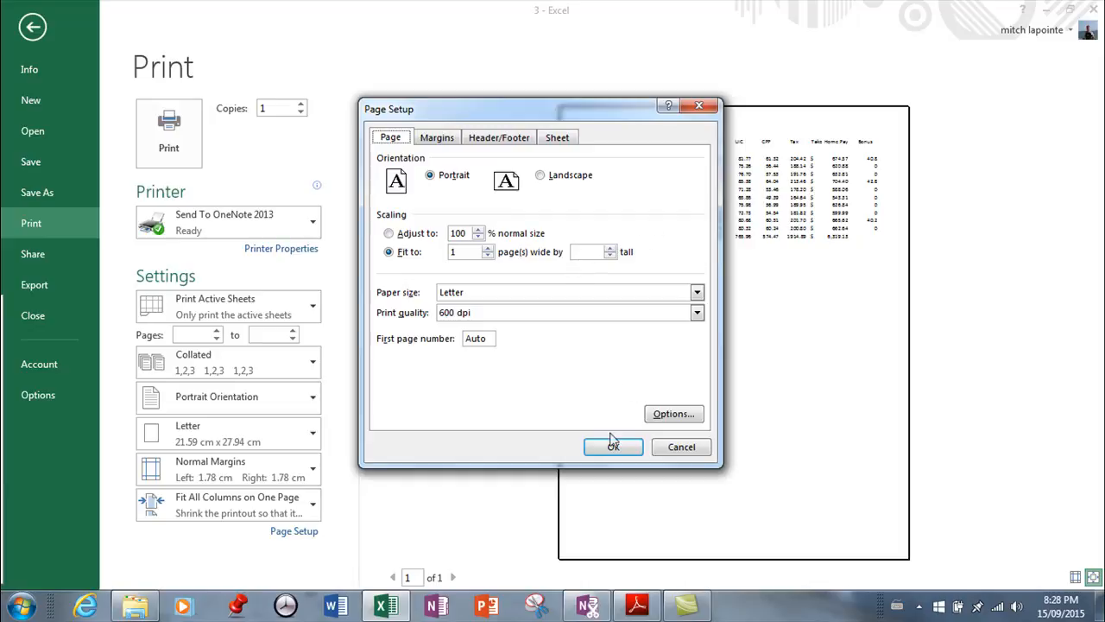
mouse_move(572, 375)
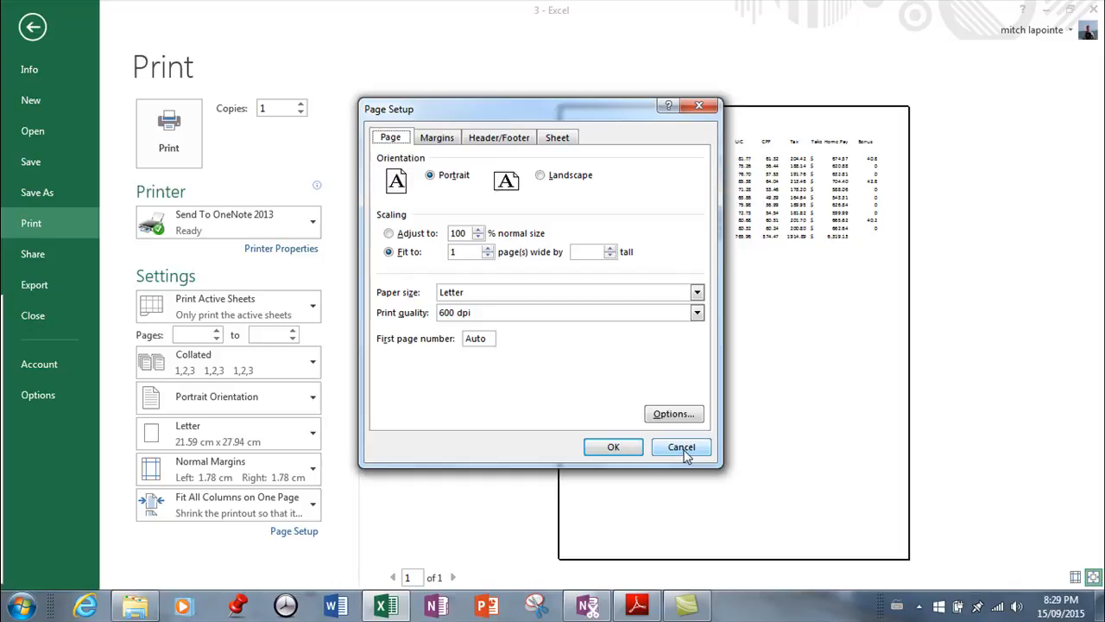
left_click(681, 446)
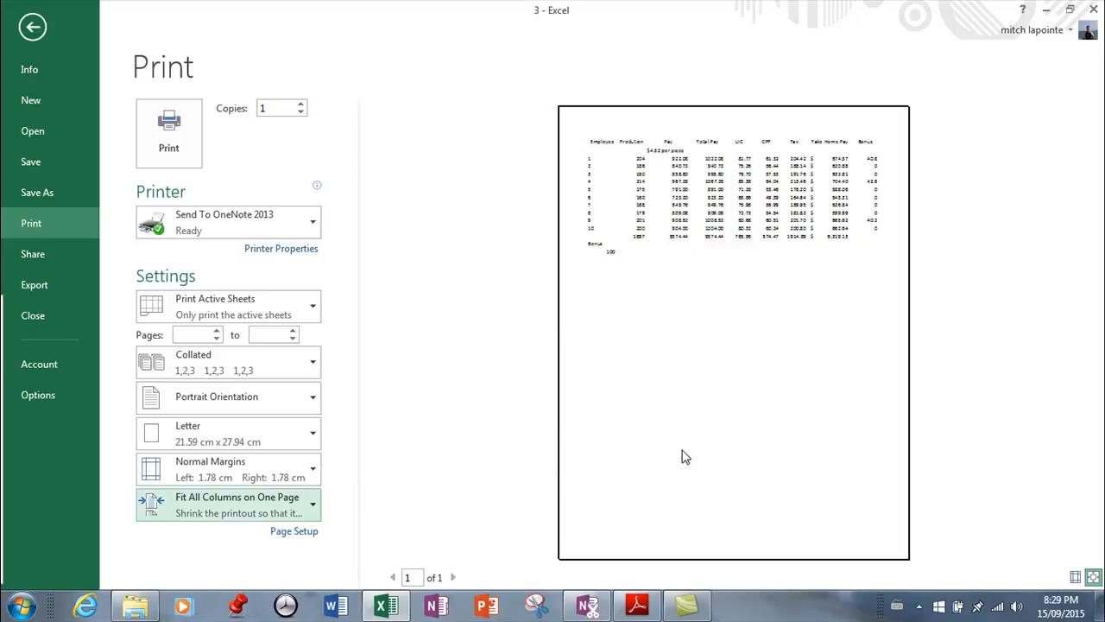
Step: Show the installed printers list, with Send To OneNote 2013 still selected
left_click(313, 222)
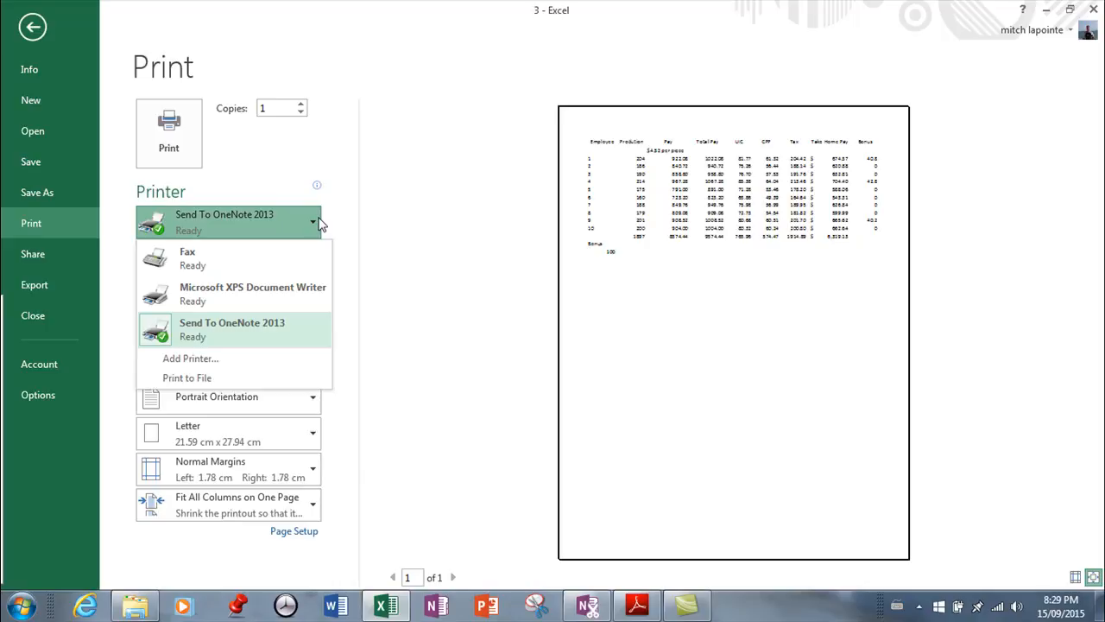
mouse_move(324, 212)
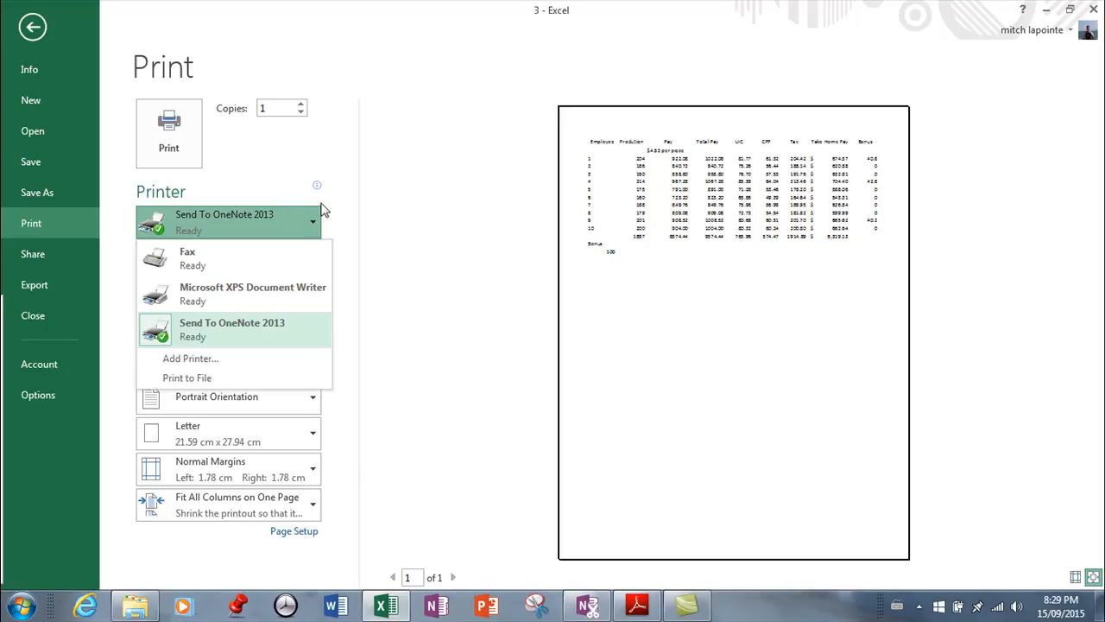
mouse_move(317, 211)
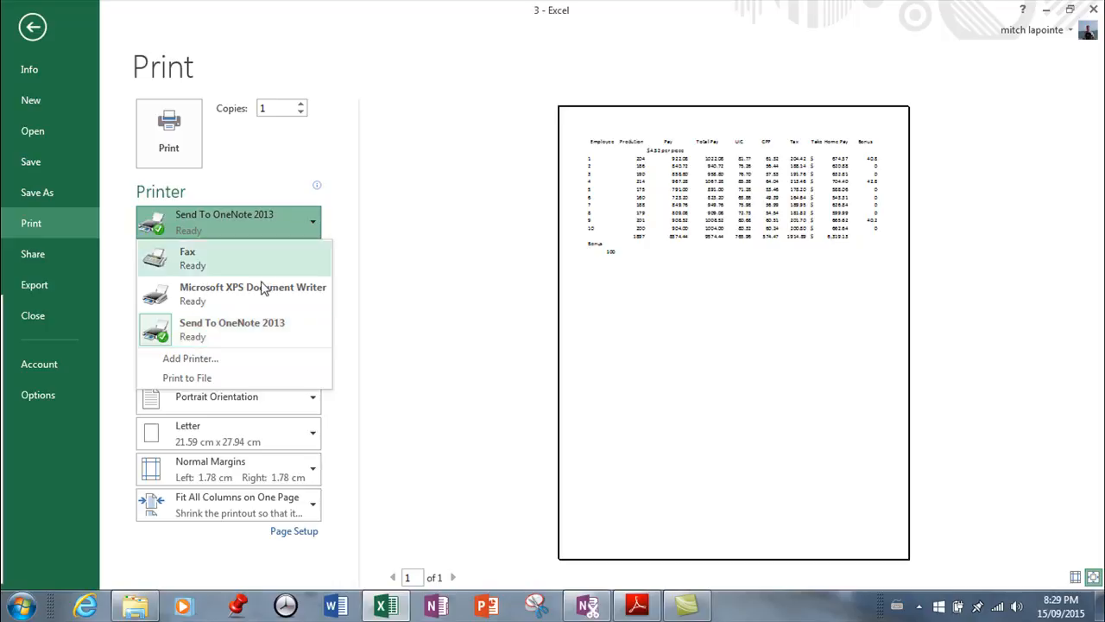
mouse_move(229, 293)
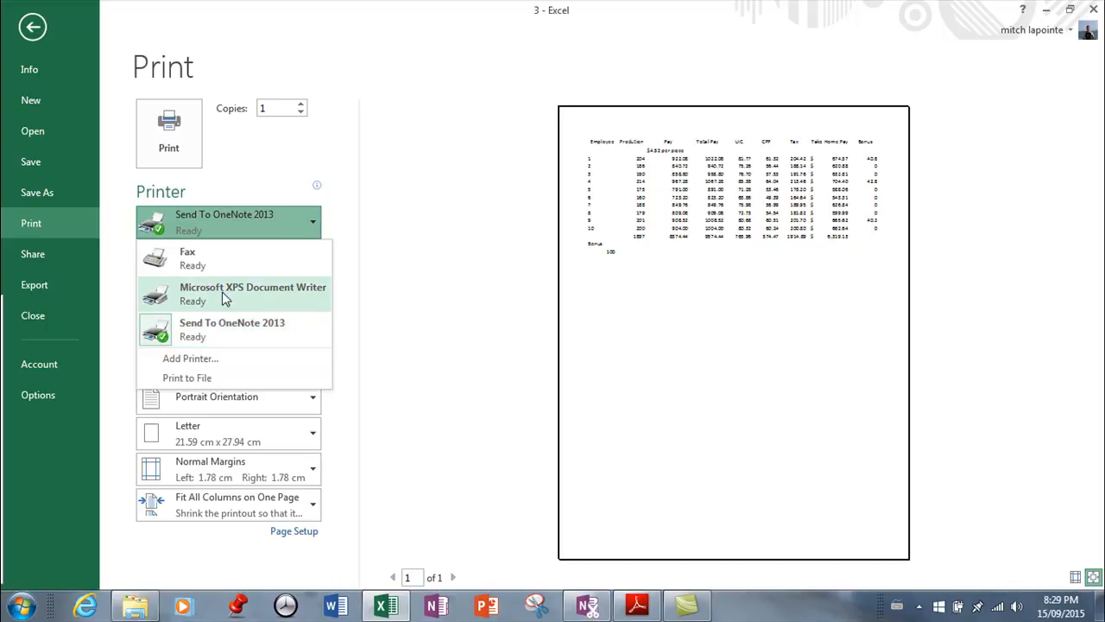
mouse_move(216, 294)
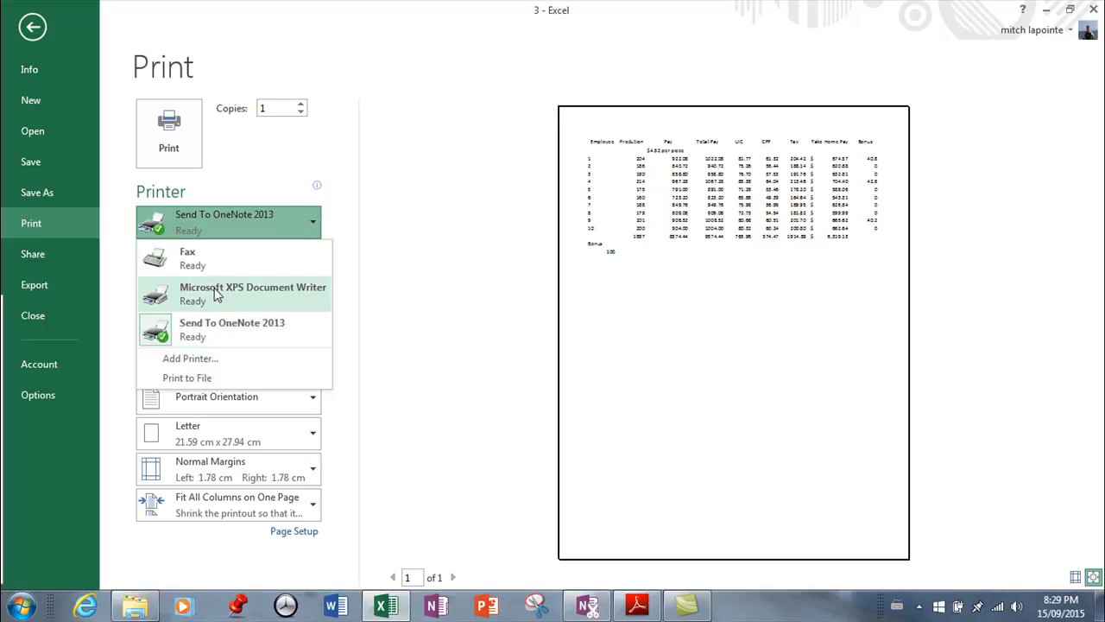
mouse_move(221, 311)
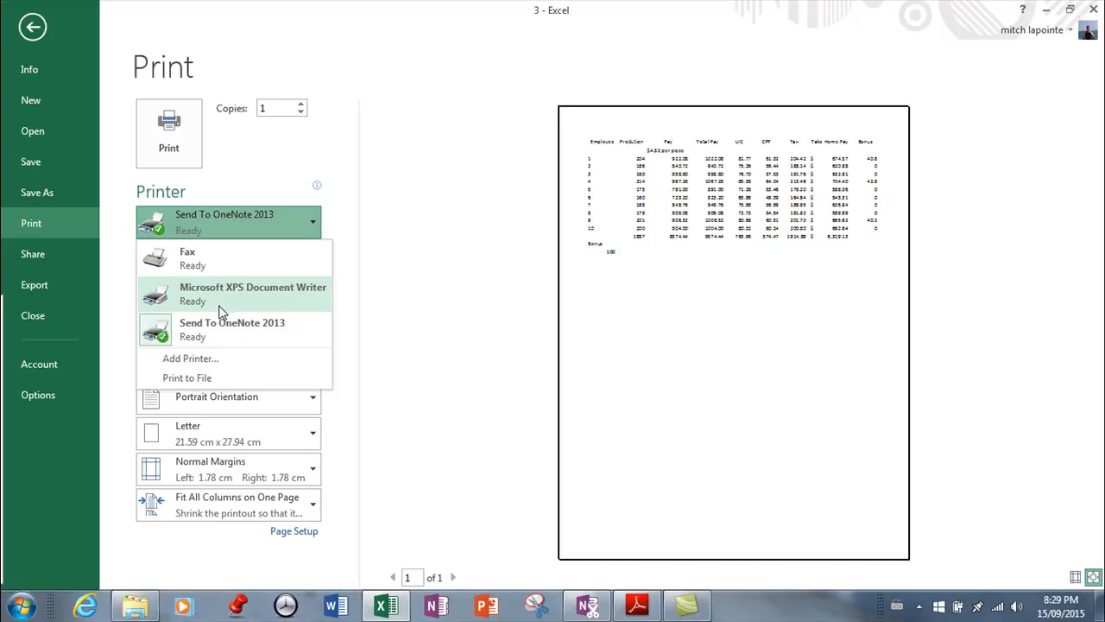
mouse_move(214, 313)
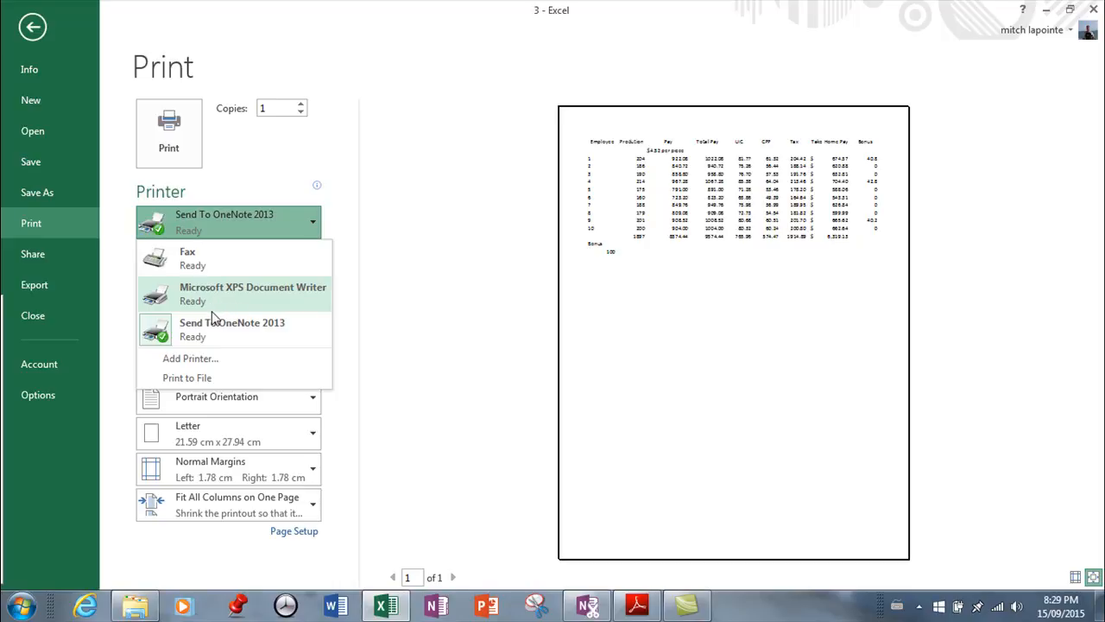